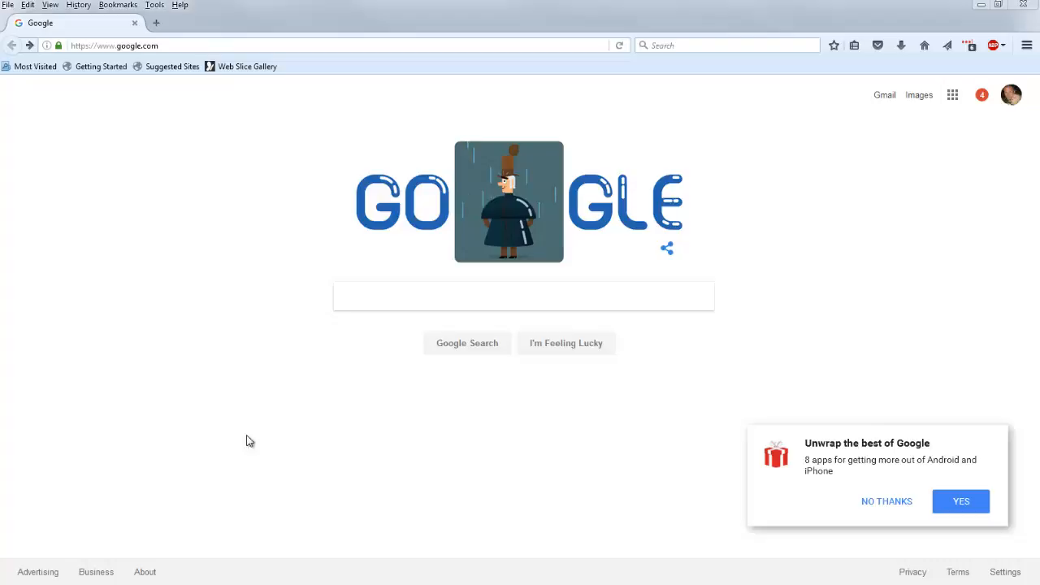
Step: Search Google for notepad++ and bring up the results
{"action": "left_click", "coordinate": [523, 296]}
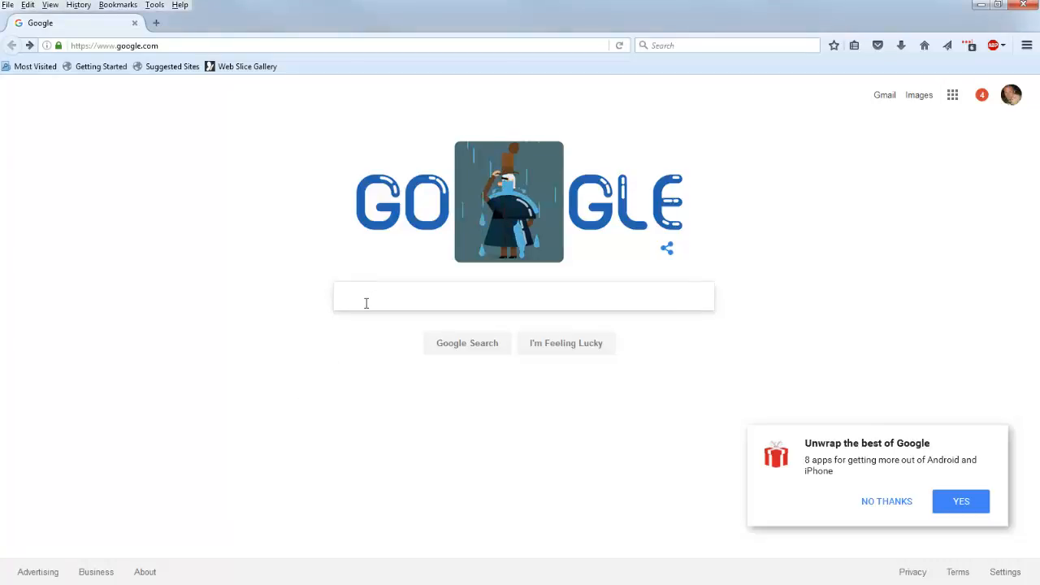
{"action": "right_click", "coordinate": [366, 304]}
{"action": "type", "text": "notepad++"}
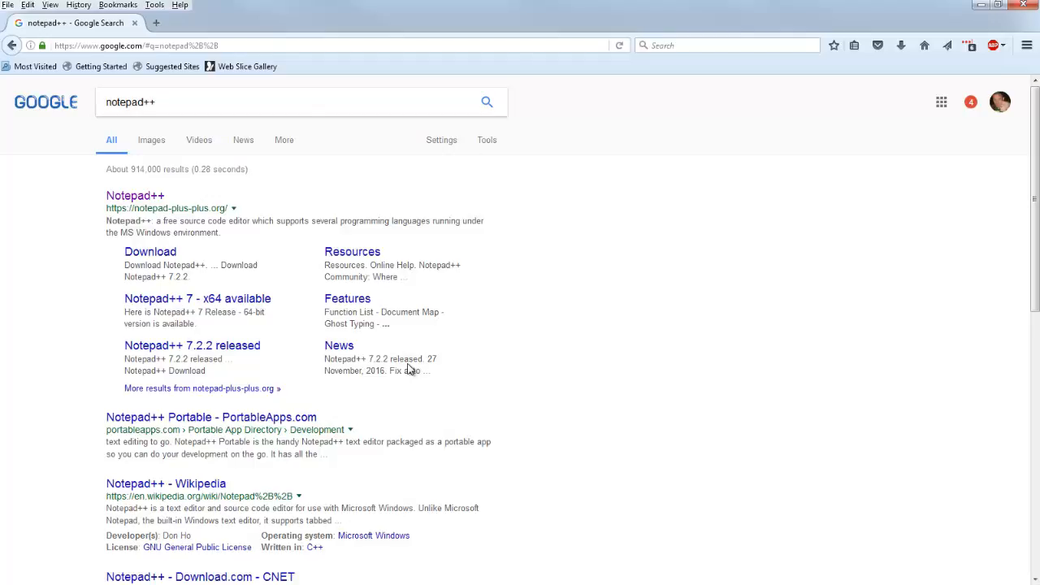
{"action": "mouse_move", "coordinate": [151, 351]}
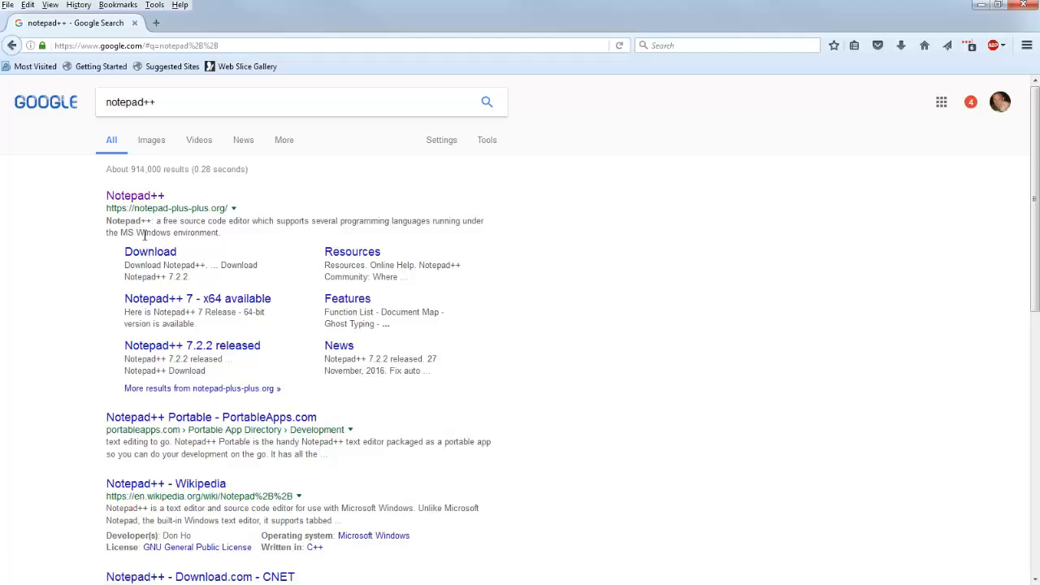
{"action": "mouse_move", "coordinate": [143, 208]}
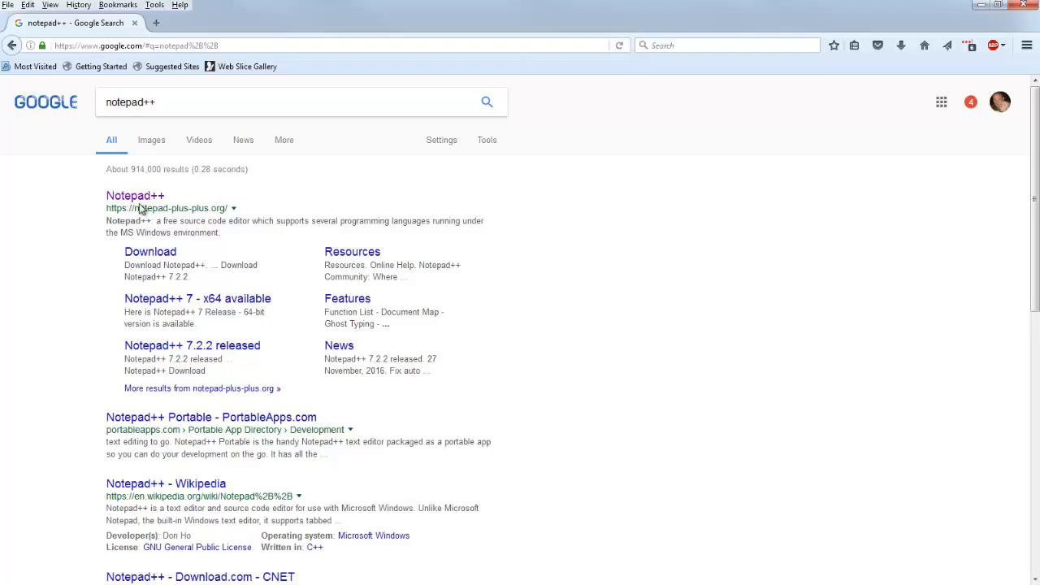
Step: From notepad-plus-plus.org, download the 32-bit x86 Notepad++ 7.2.2 installer and save the file
{"action": "left_click", "coordinate": [135, 195]}
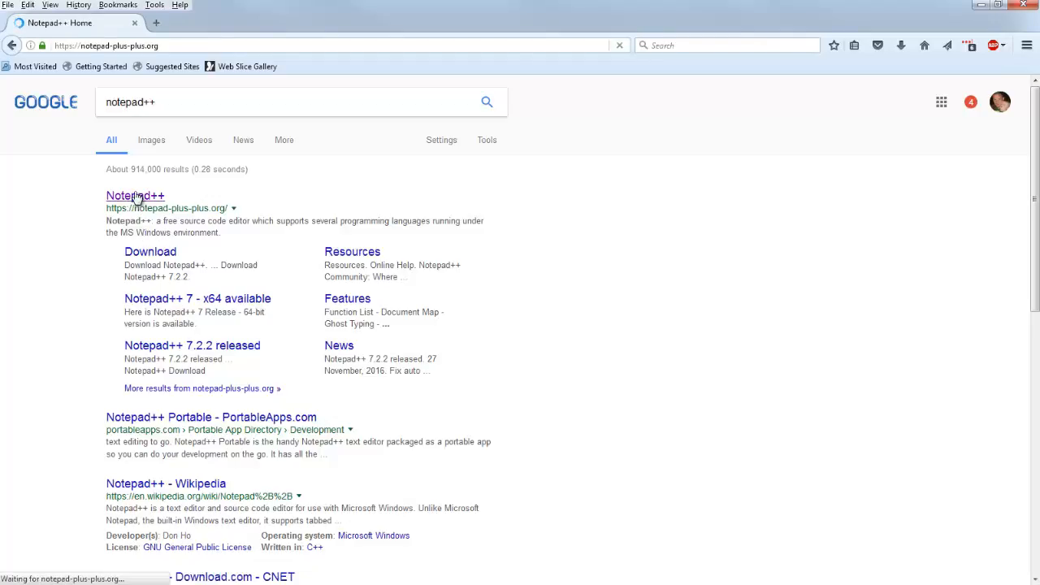
{"action": "left_click", "coordinate": [135, 195]}
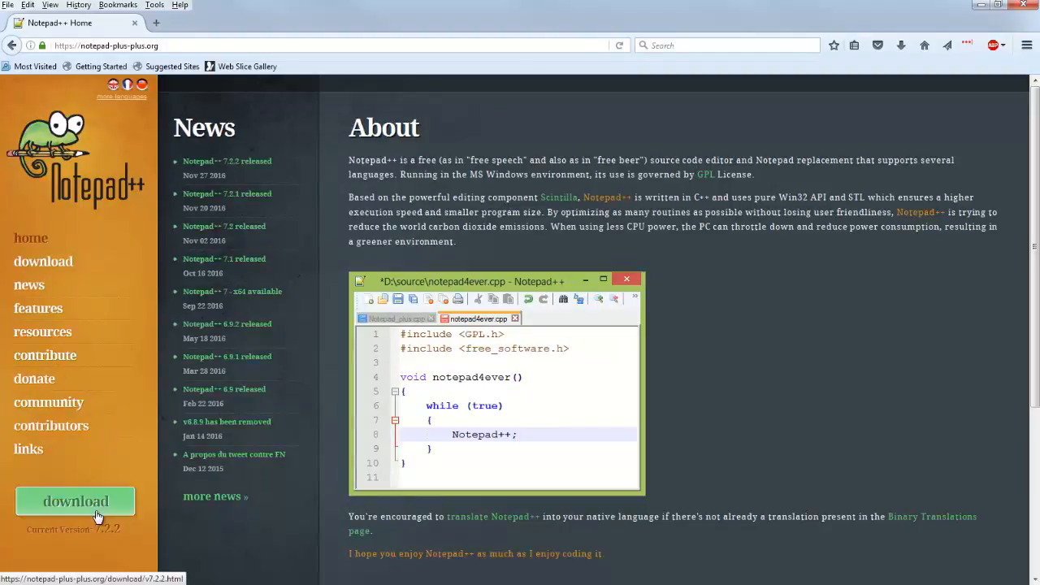
{"action": "left_click", "coordinate": [75, 501]}
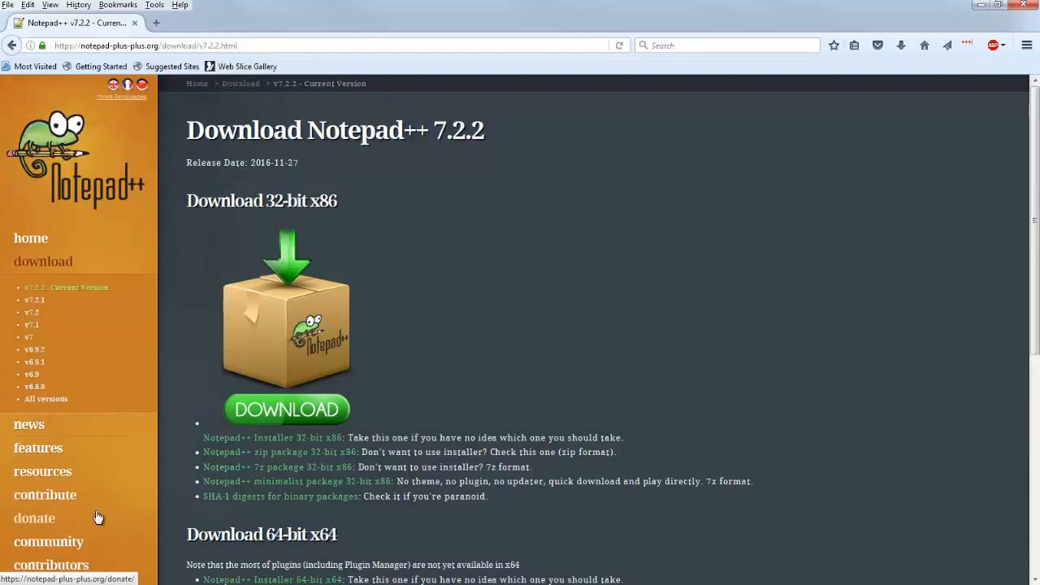
{"action": "left_click", "coordinate": [286, 409]}
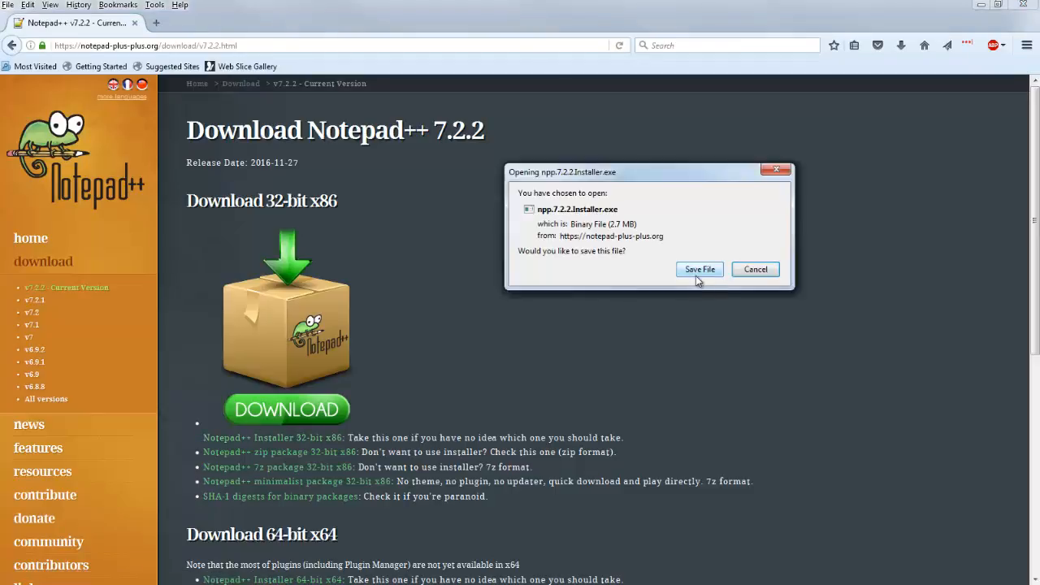
{"action": "left_click", "coordinate": [699, 270]}
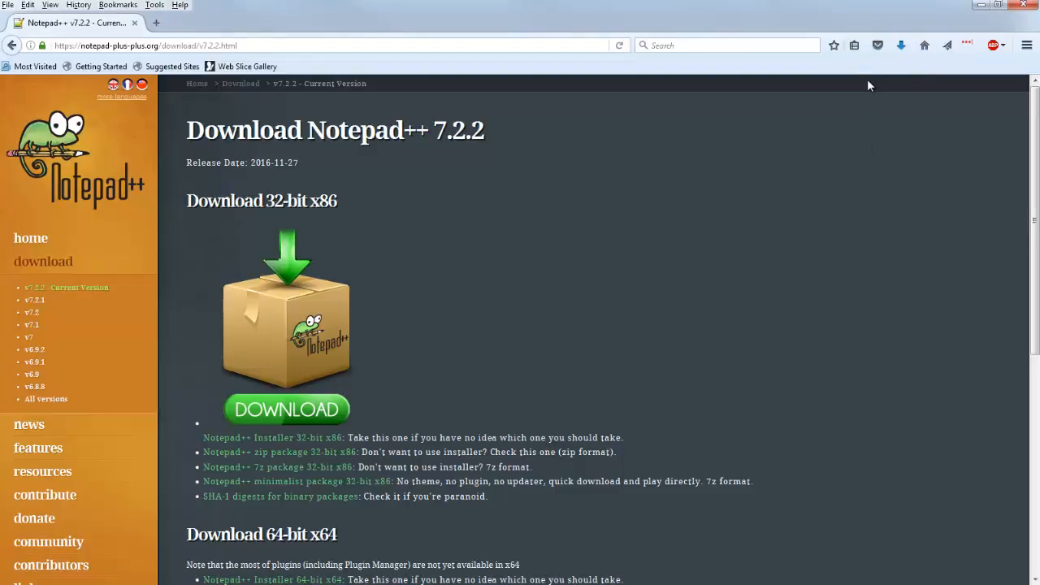
Step: Launch npp.7.2.2.Installer(1).exe from the Downloads folder with English as the installer language
{"action": "left_click", "coordinate": [900, 45]}
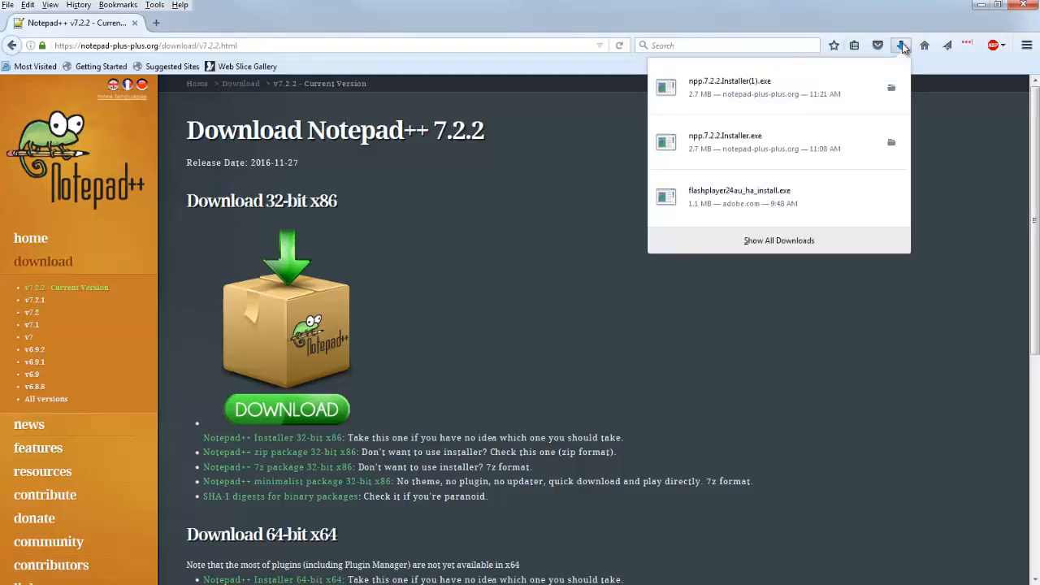
{"action": "left_click", "coordinate": [891, 88]}
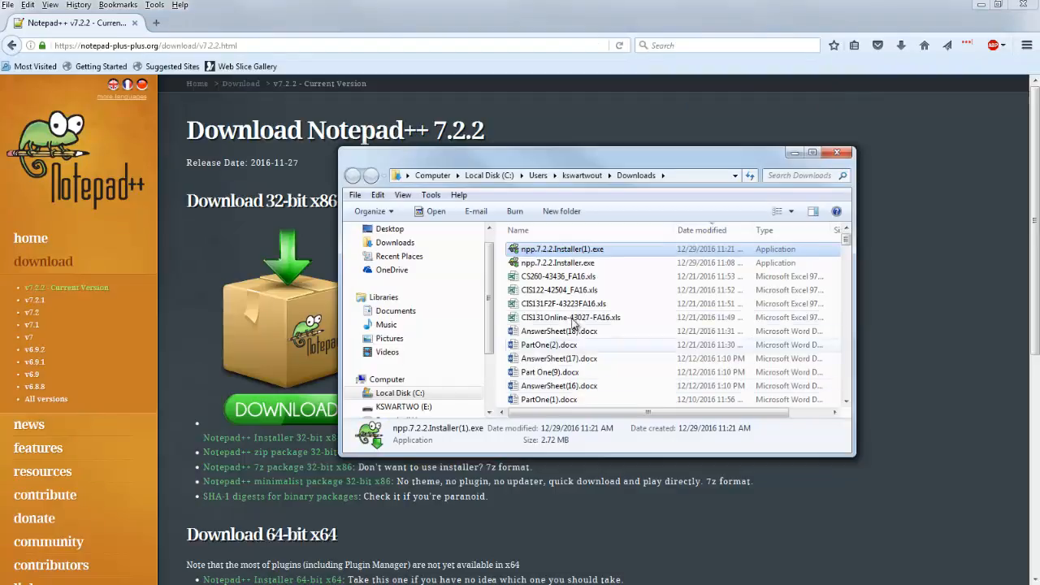
{"action": "left_click", "coordinate": [557, 263]}
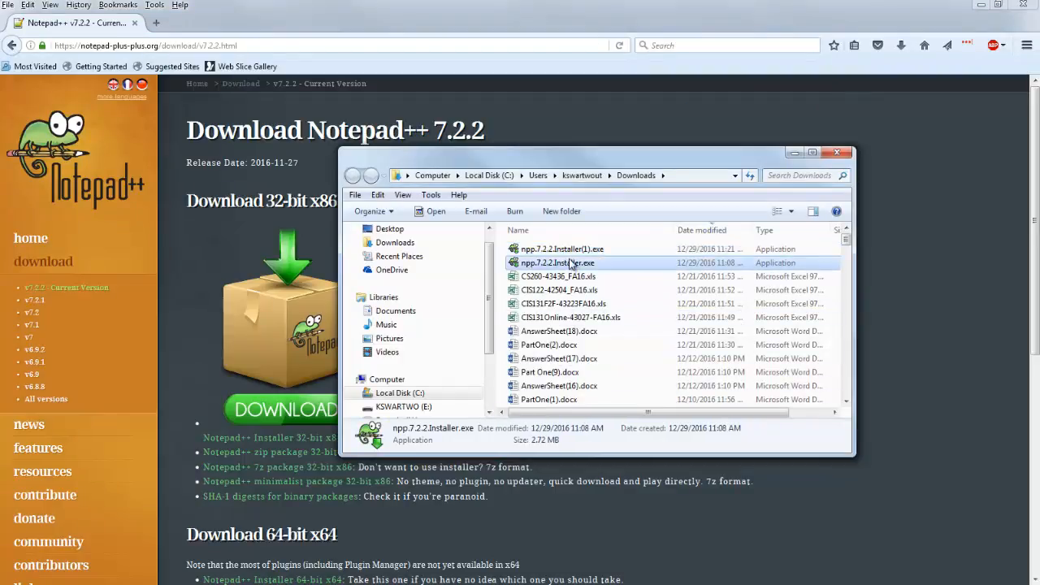
{"action": "left_click", "coordinate": [562, 248]}
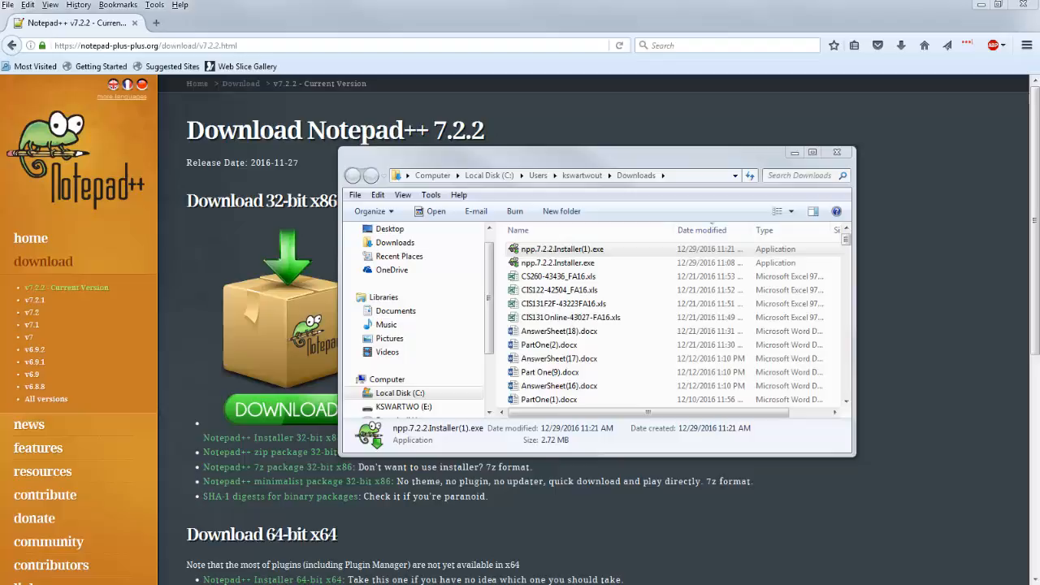
{"action": "double_click", "coordinate": [562, 249]}
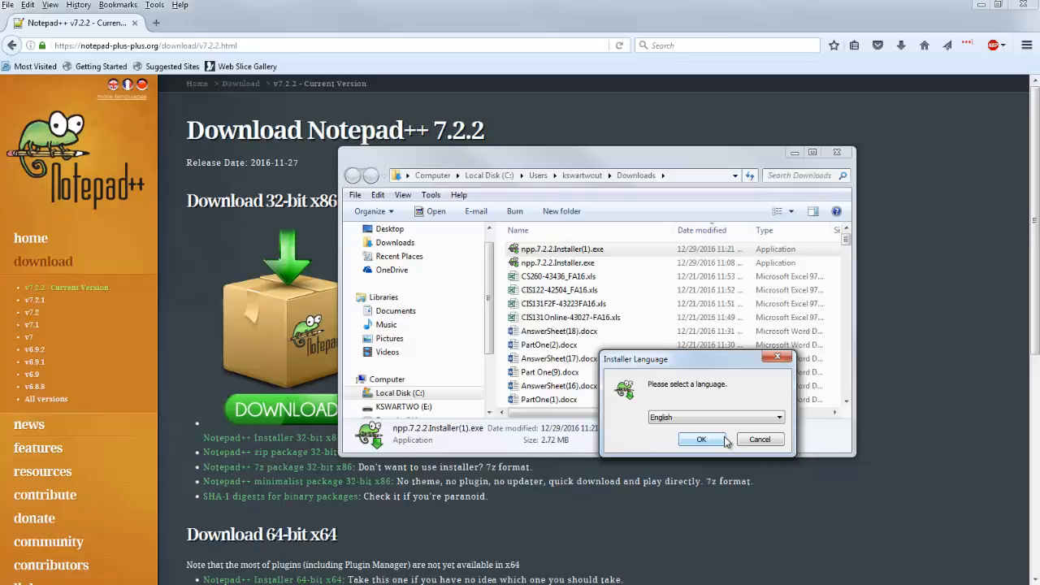
{"action": "mouse_move", "coordinate": [718, 442]}
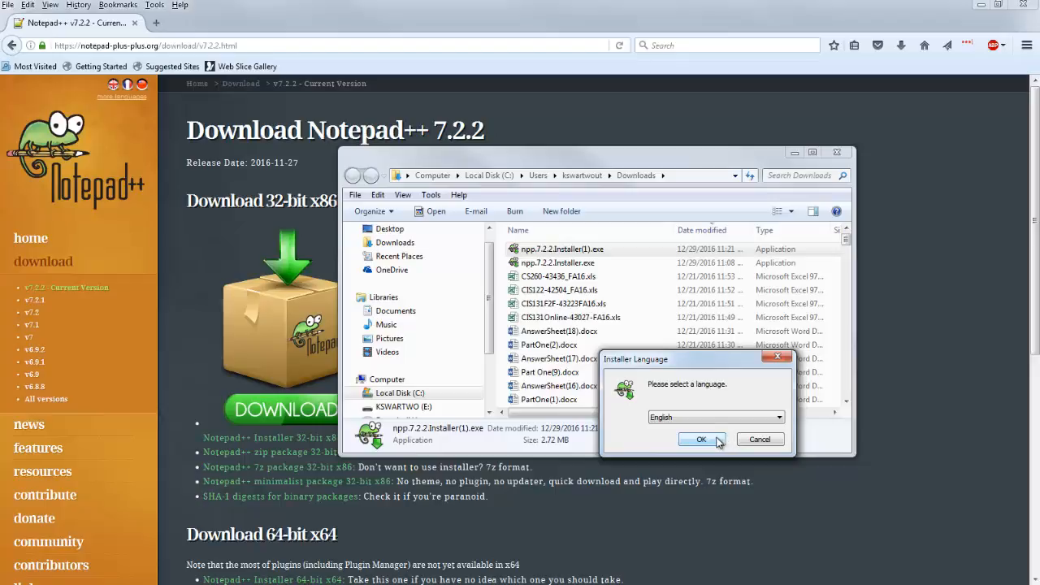
{"action": "left_click", "coordinate": [701, 438]}
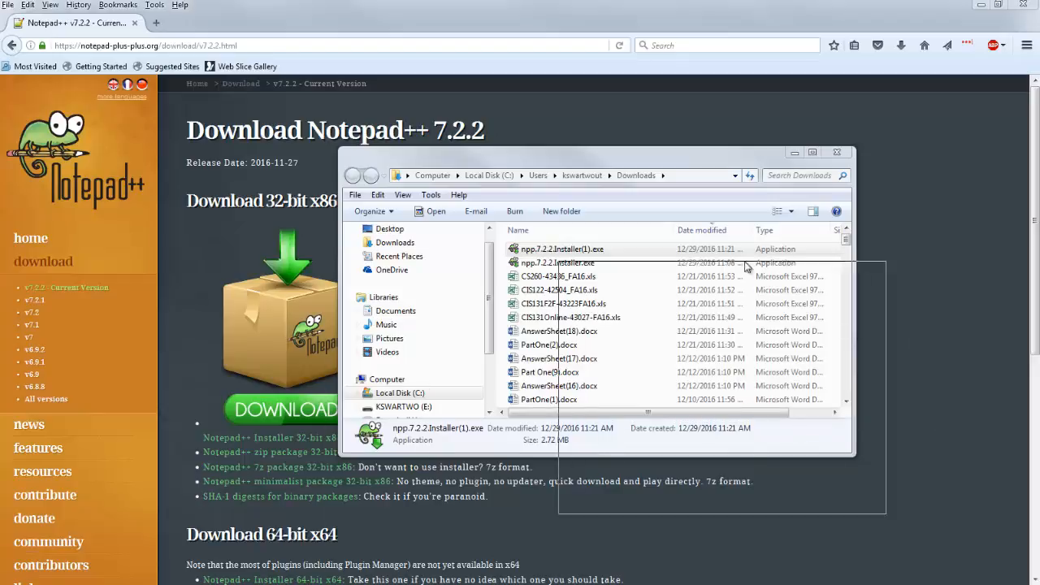
Step: Accept the license and choose E:\Notepad++ on the flash drive as the install folder
{"action": "double_click", "coordinate": [562, 249]}
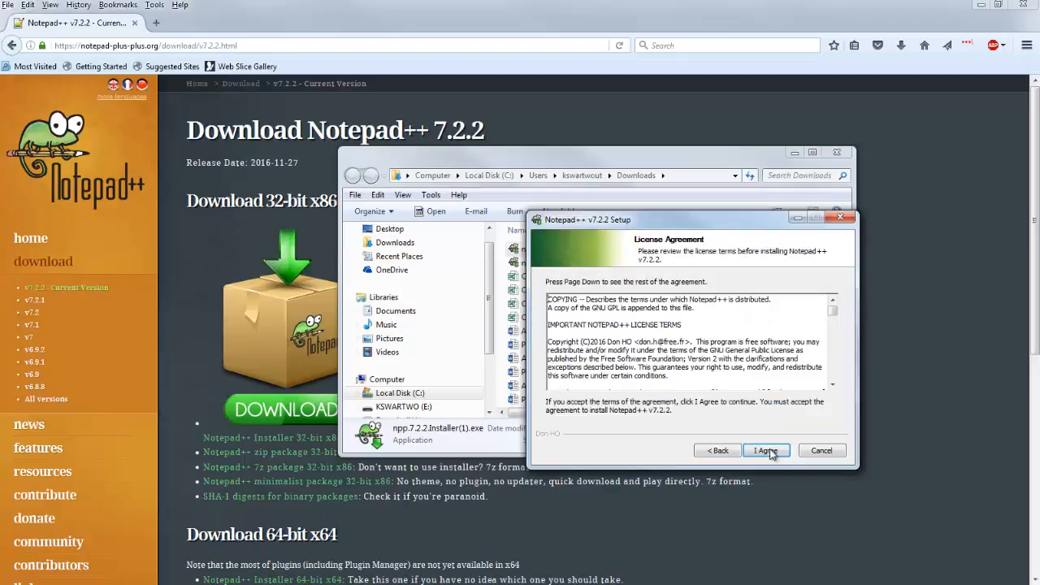
{"action": "left_click", "coordinate": [764, 450]}
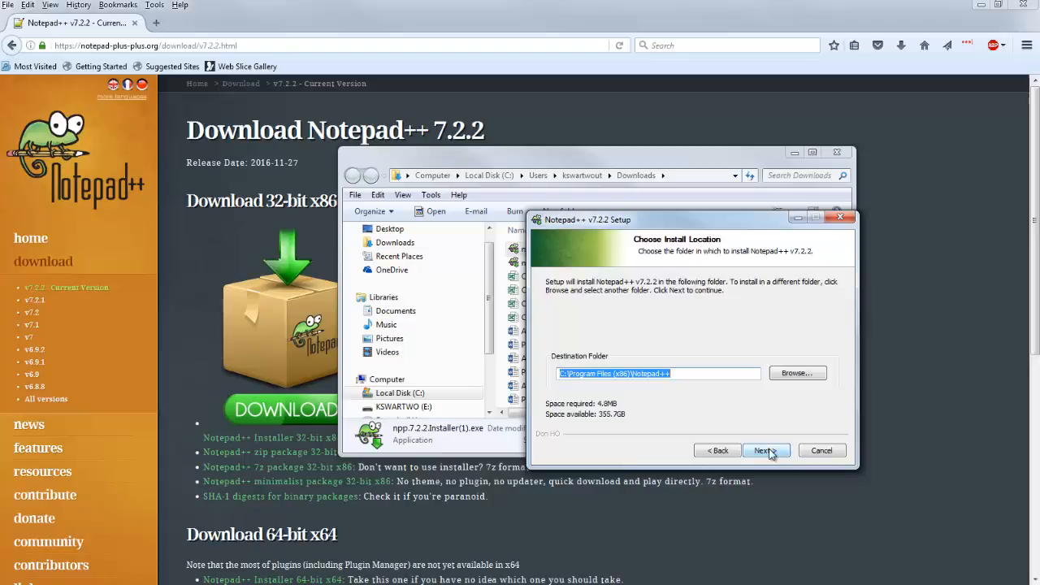
{"action": "left_click", "coordinate": [796, 372]}
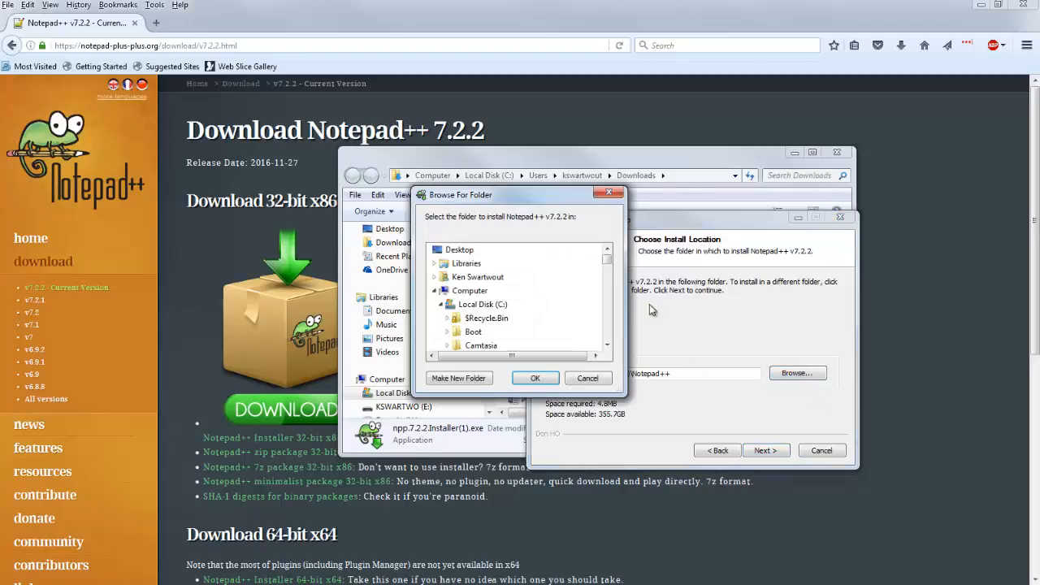
{"action": "scroll", "scroll_direction": "down", "scroll_amount": 3}
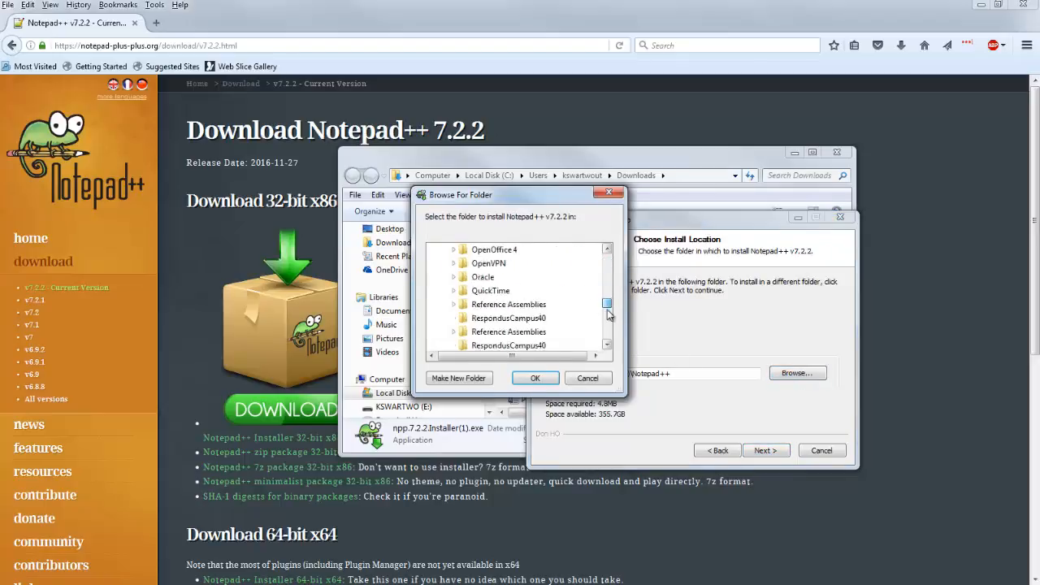
{"action": "scroll", "scroll_direction": "down", "scroll_amount": 3}
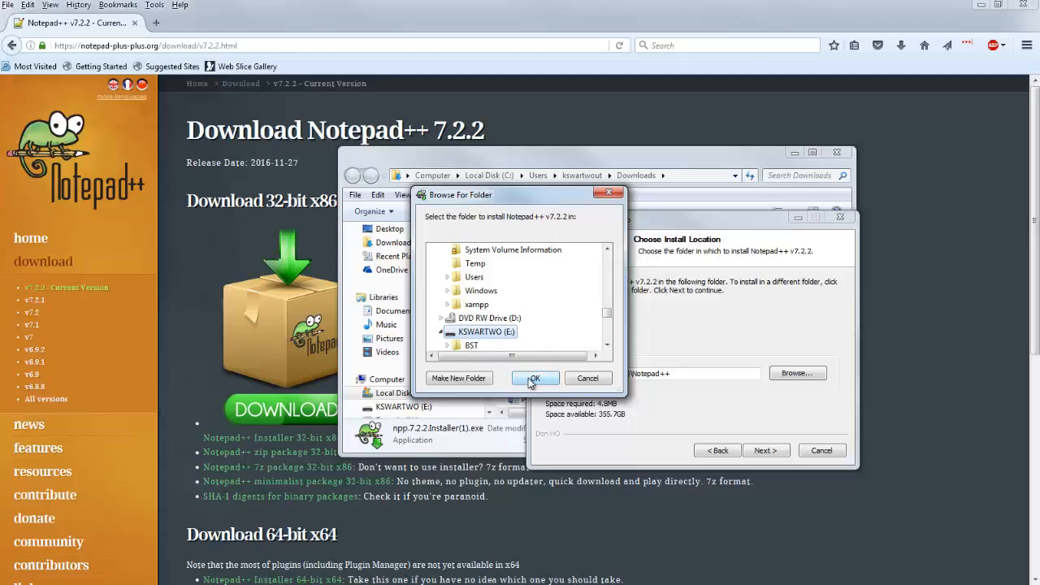
{"action": "left_click", "coordinate": [535, 377]}
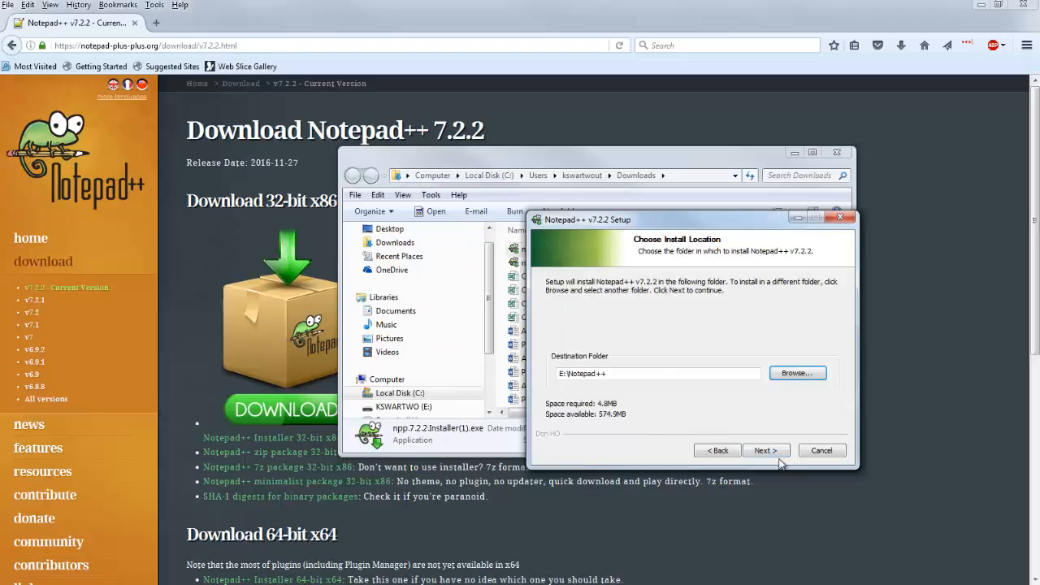
Step: Install without extra components, then finish setup with Run Notepad++ checked
{"action": "left_click", "coordinate": [764, 450]}
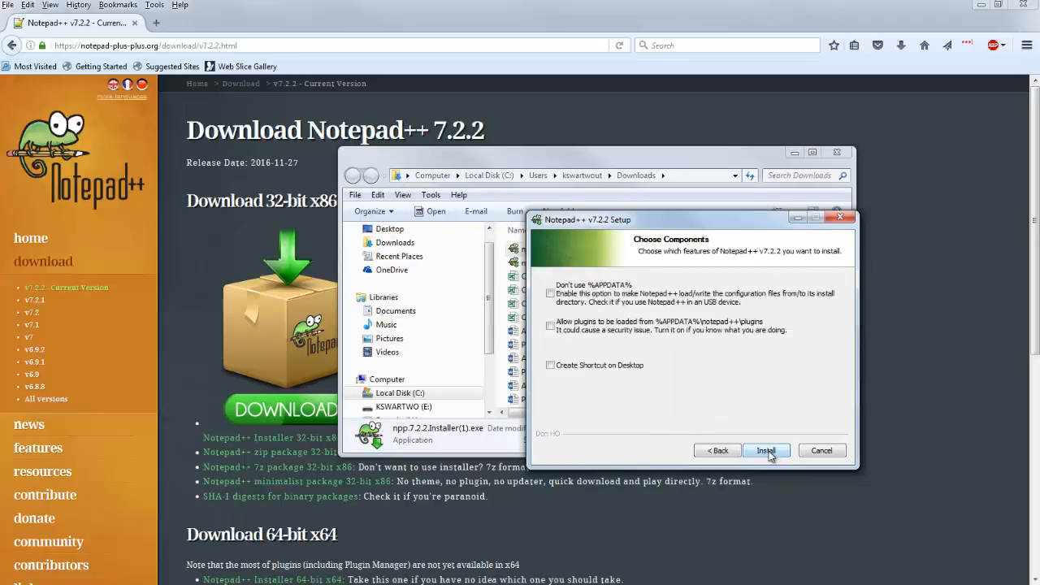
{"action": "left_click", "coordinate": [765, 450]}
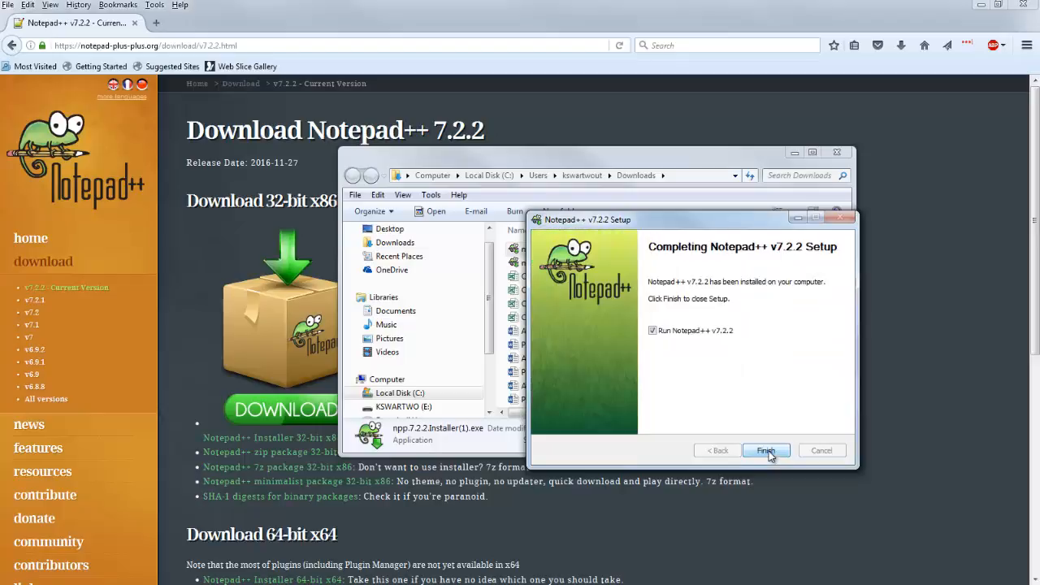
{"action": "left_click", "coordinate": [765, 450]}
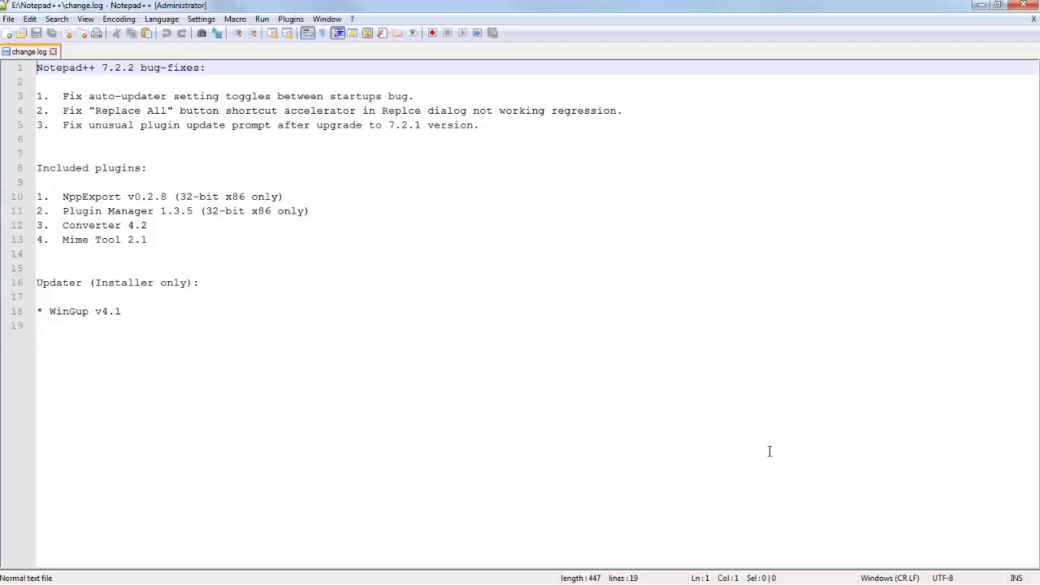
{"action": "mouse_move", "coordinate": [491, 296]}
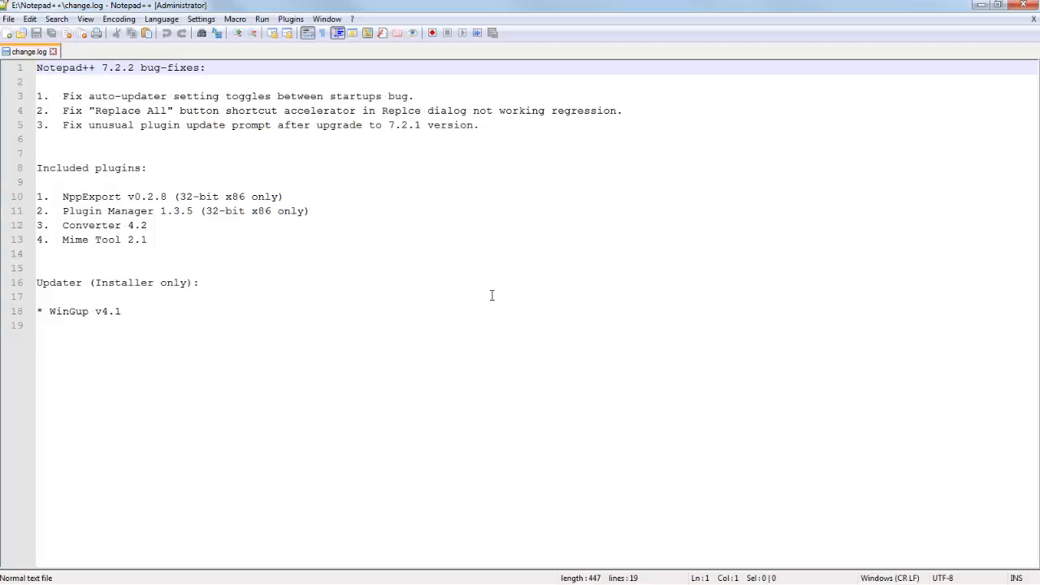
{"action": "mouse_move", "coordinate": [116, 85]}
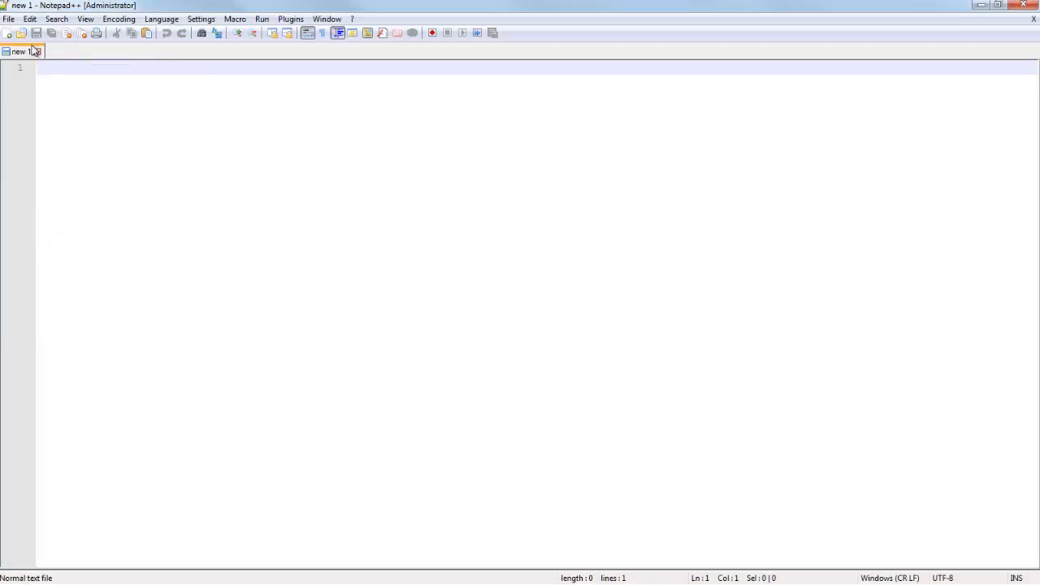
Step: Bring up the File menu to open index.php from the candy project
{"action": "left_click", "coordinate": [10, 20]}
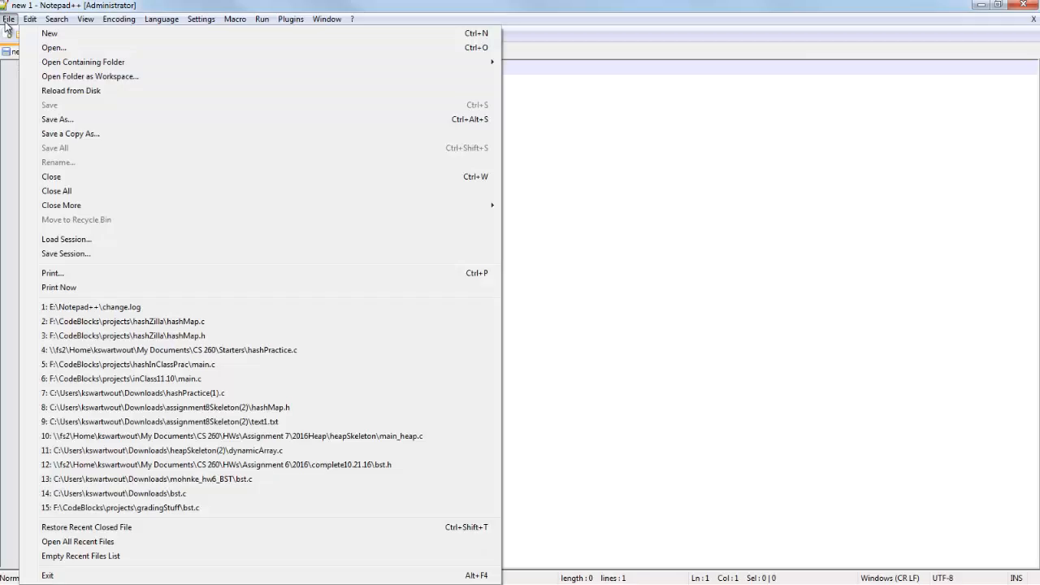
{"action": "mouse_move", "coordinate": [154, 349]}
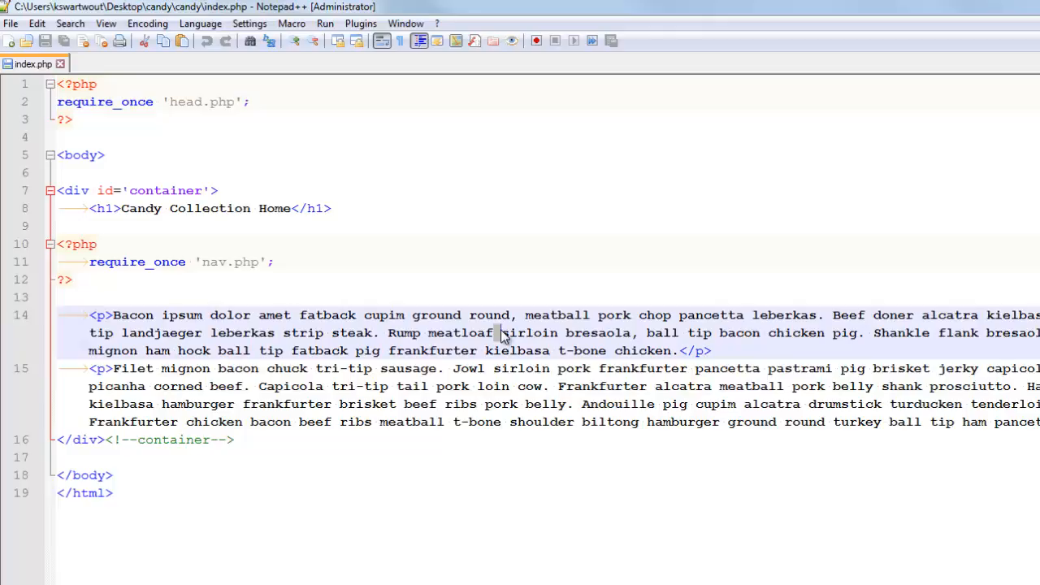
Step: Check the matching <?php tags and highlight every require_once, then start a new line after the closing container div
{"action": "left_click", "coordinate": [84, 244]}
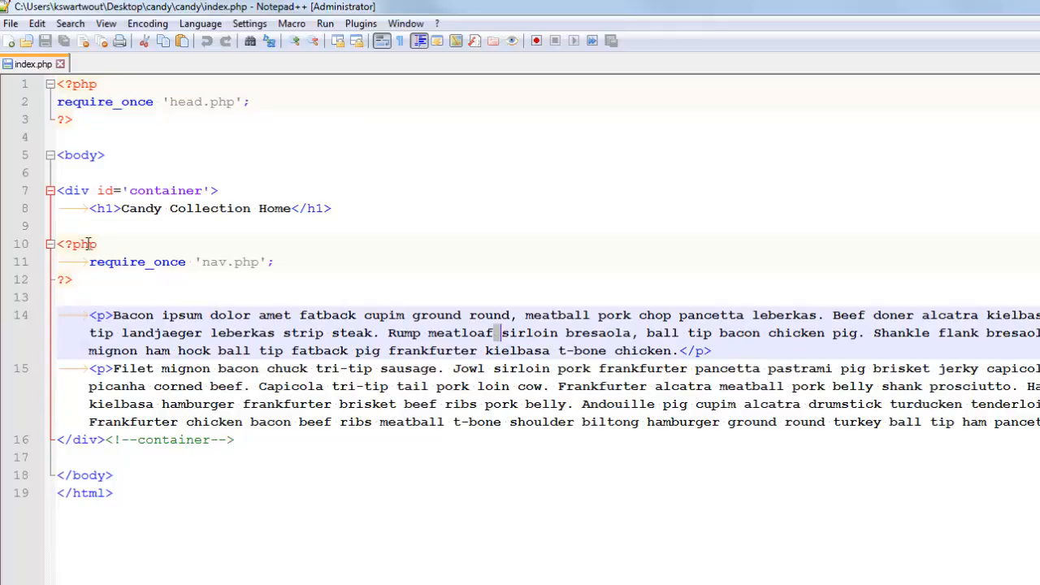
{"action": "left_click", "coordinate": [85, 243]}
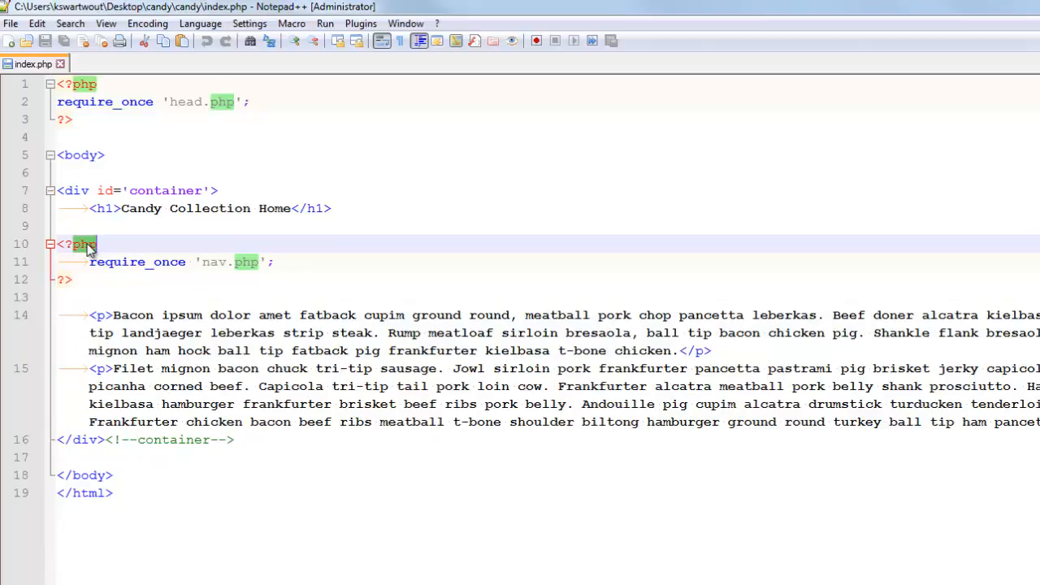
{"action": "mouse_move", "coordinate": [100, 287]}
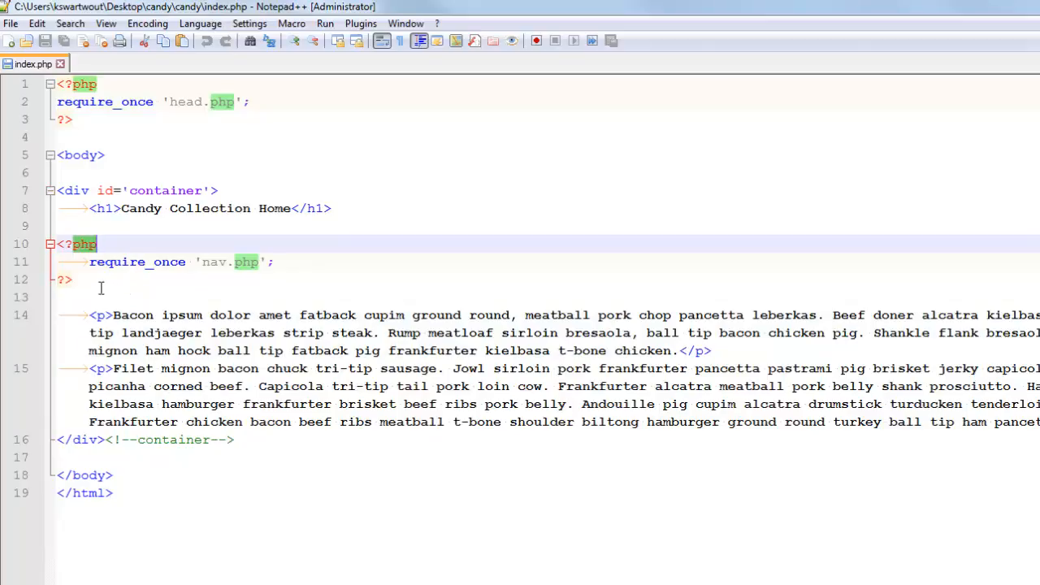
{"action": "left_click", "coordinate": [72, 279]}
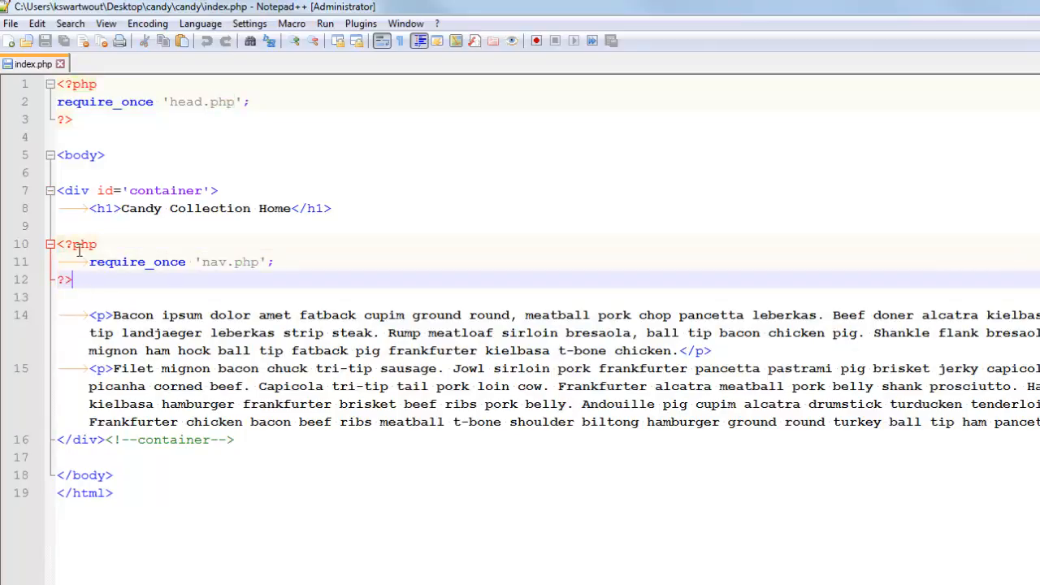
{"action": "double_click", "coordinate": [137, 262]}
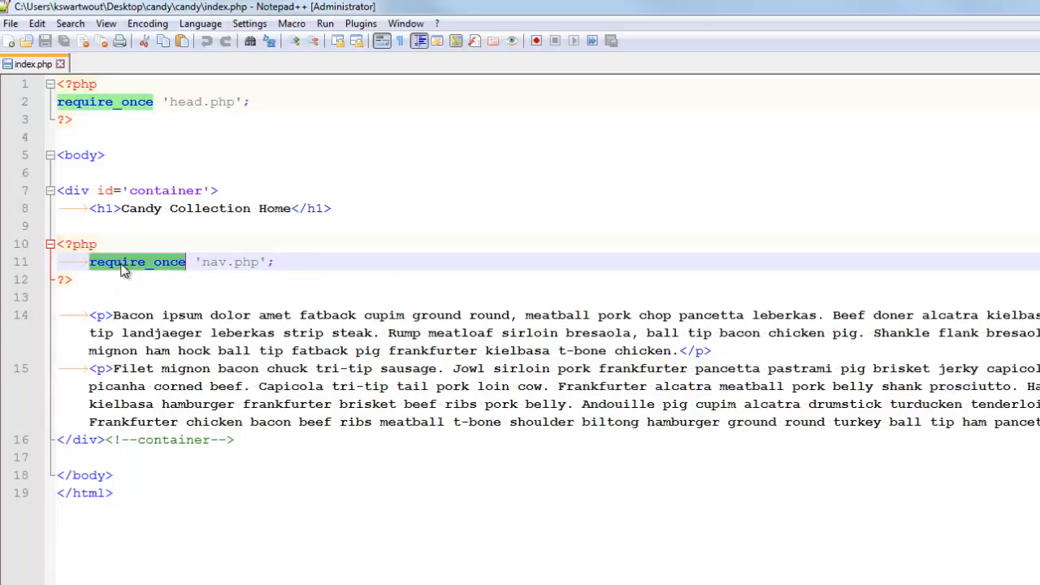
{"action": "left_click", "coordinate": [291, 315]}
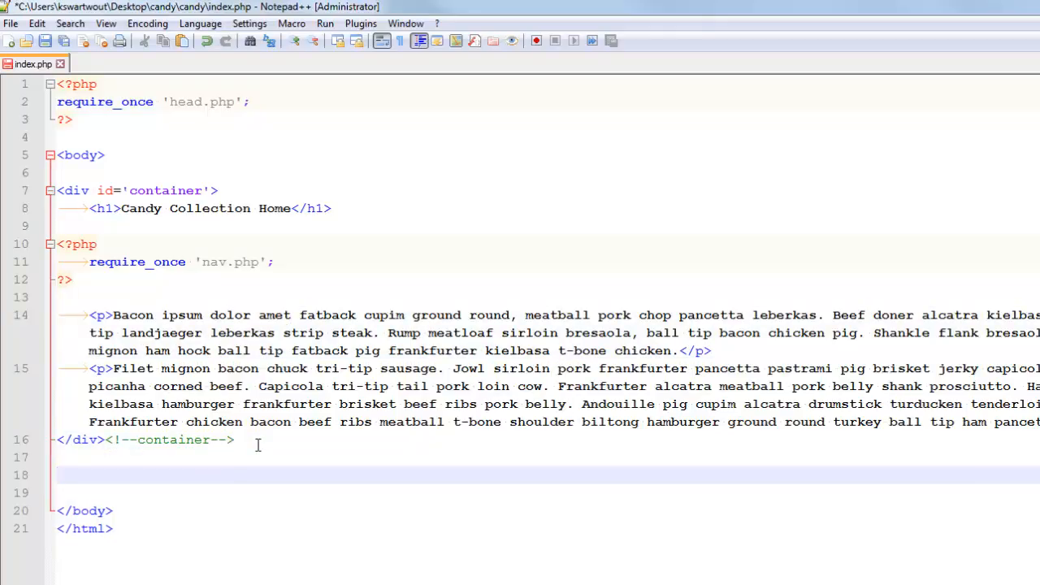
Step: Add a {} pair with indented blank lines inside, then an auto-closed nested { pair on the middle line
{"action": "type", "text": "{}"}
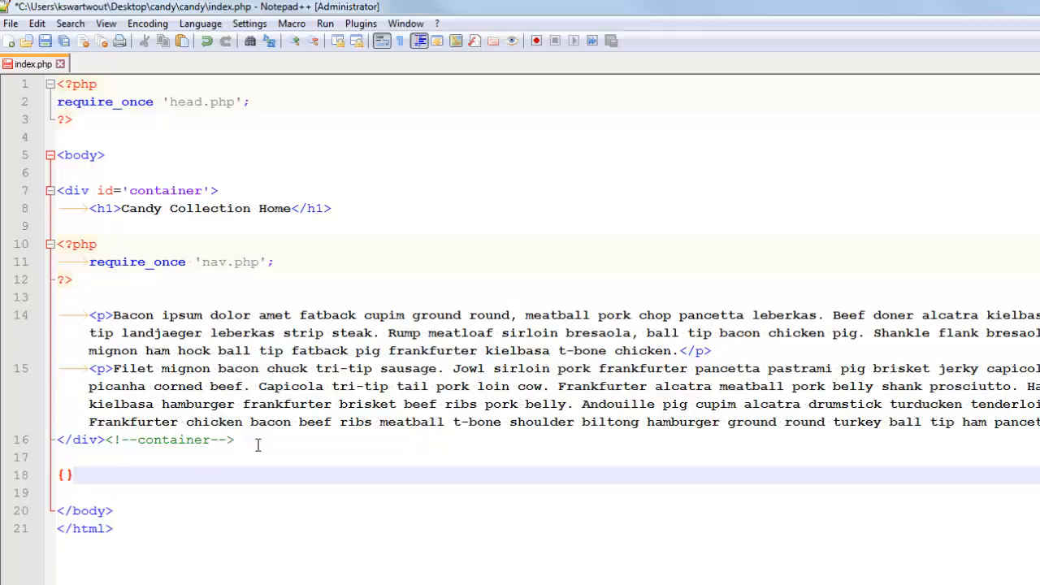
{"action": "left_click", "coordinate": [65, 475]}
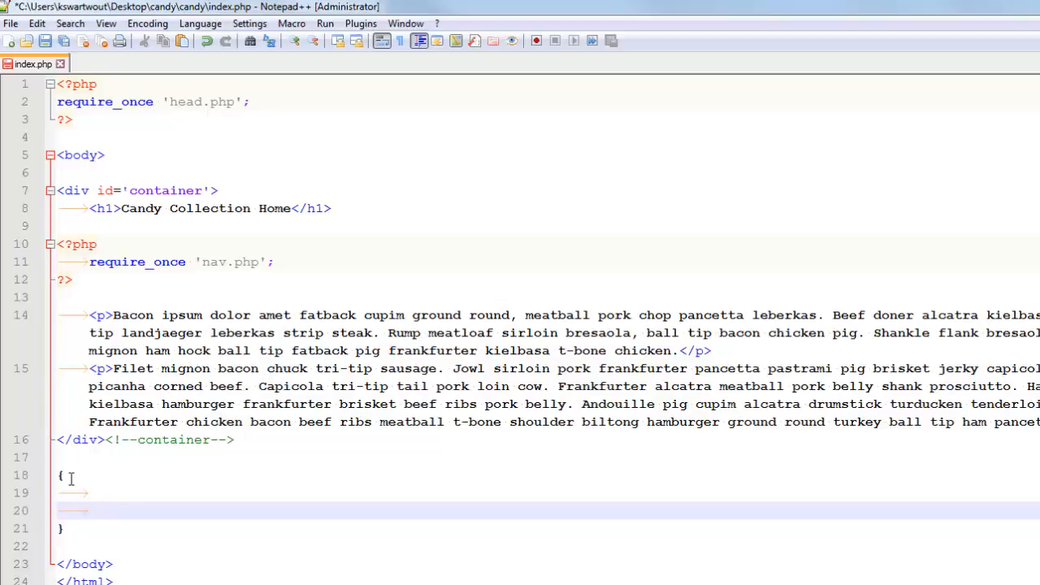
{"action": "left_click", "coordinate": [90, 510]}
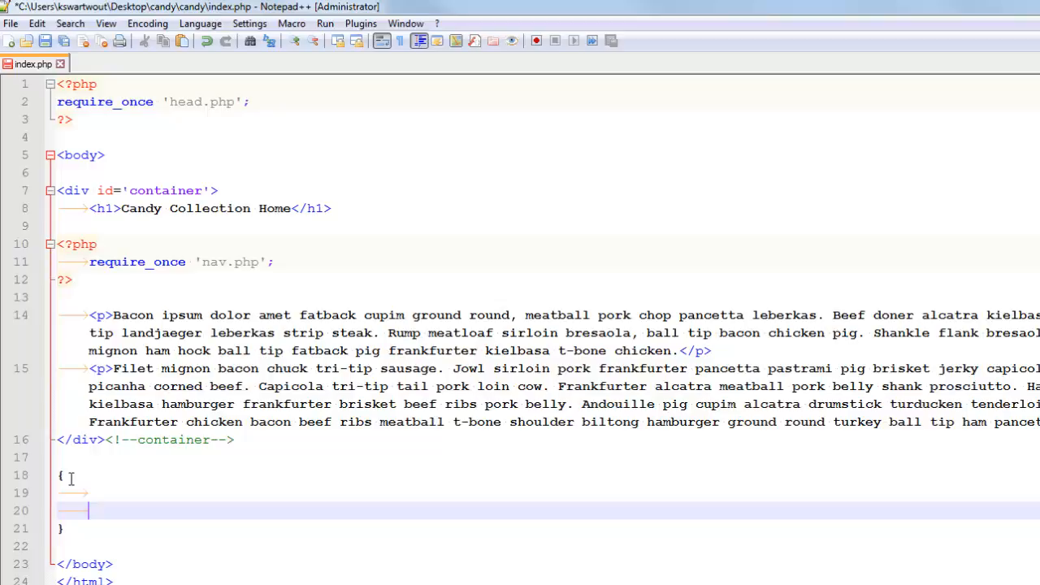
{"action": "key", "text": "Enter"}
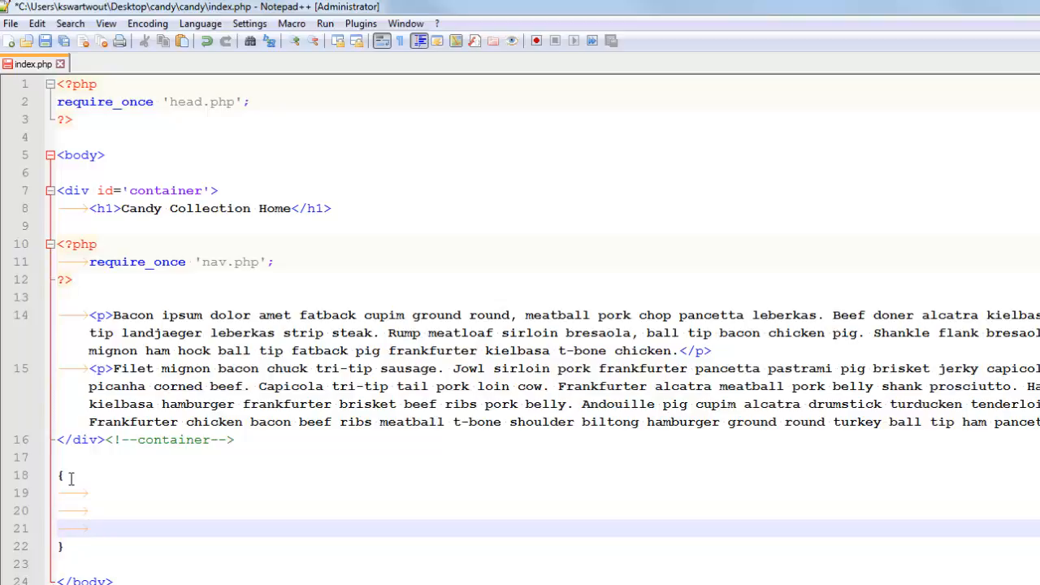
{"action": "left_click", "coordinate": [108, 511]}
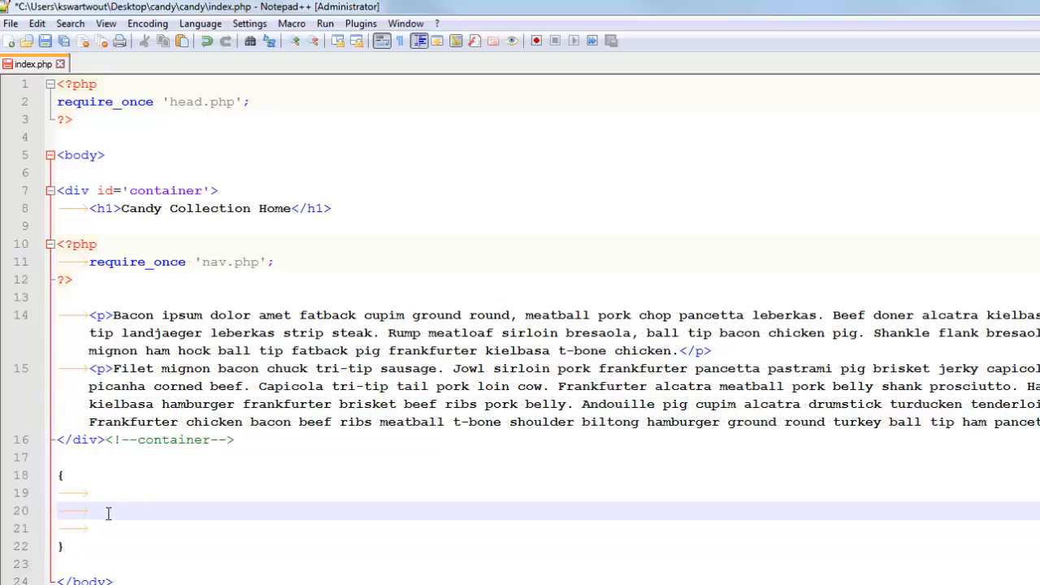
{"action": "type", "text": "{"}
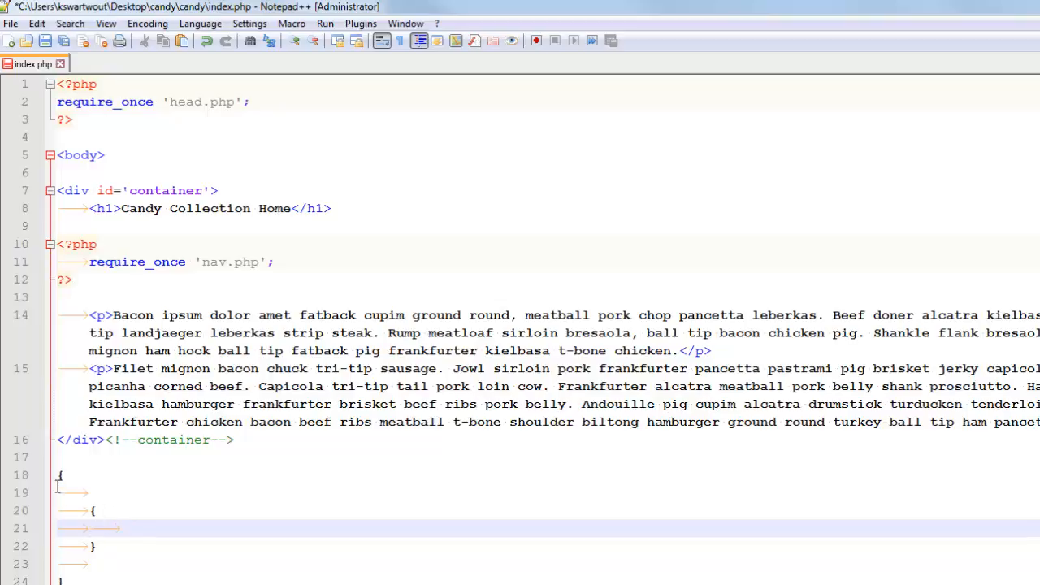
{"action": "left_click", "coordinate": [62, 475]}
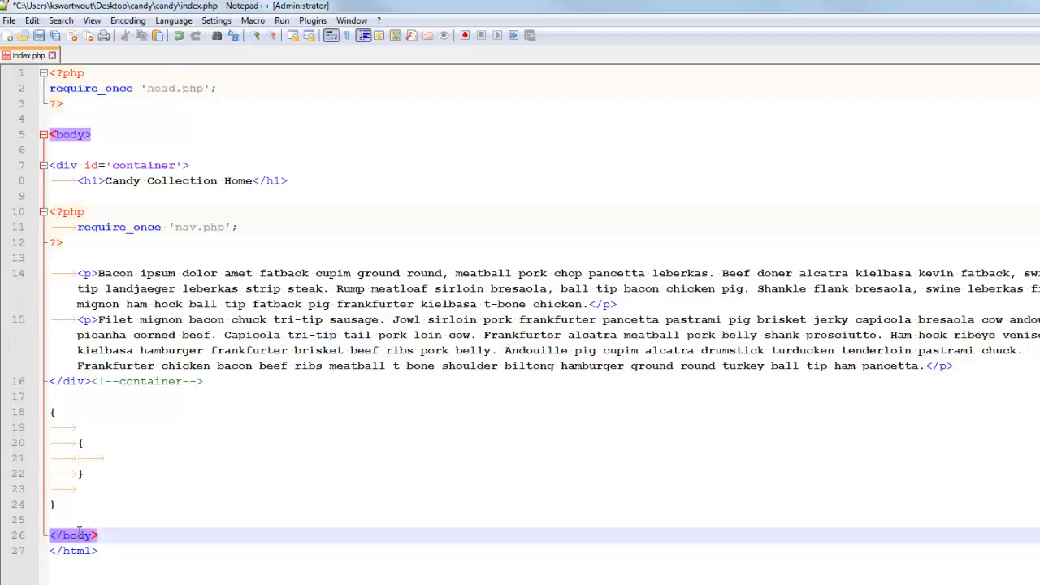
Step: Show the body tags paired and the nested block's braces matched, with the caret placed below the block
{"action": "left_click", "coordinate": [72, 535]}
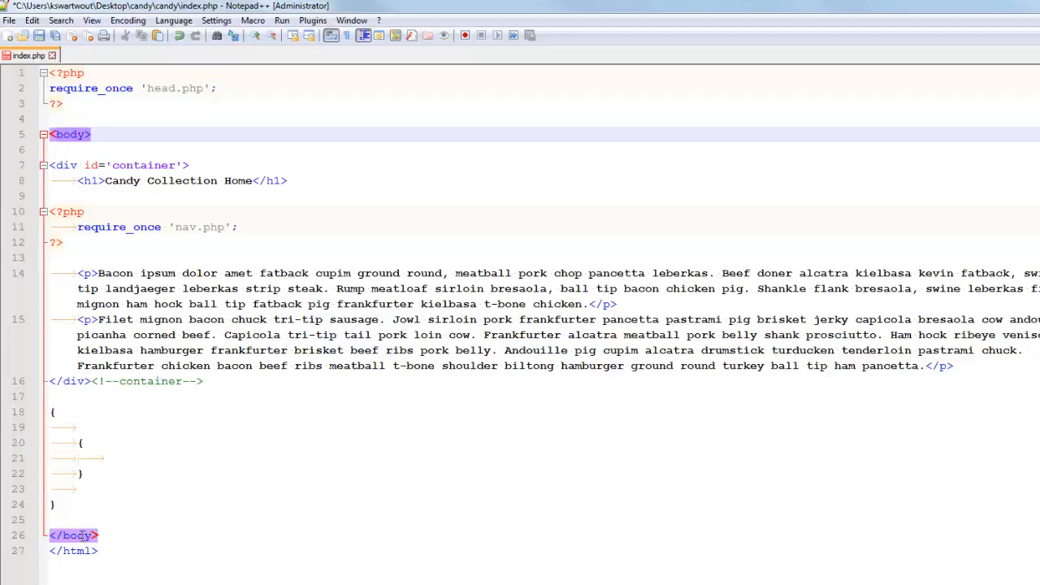
{"action": "left_click", "coordinate": [73, 534]}
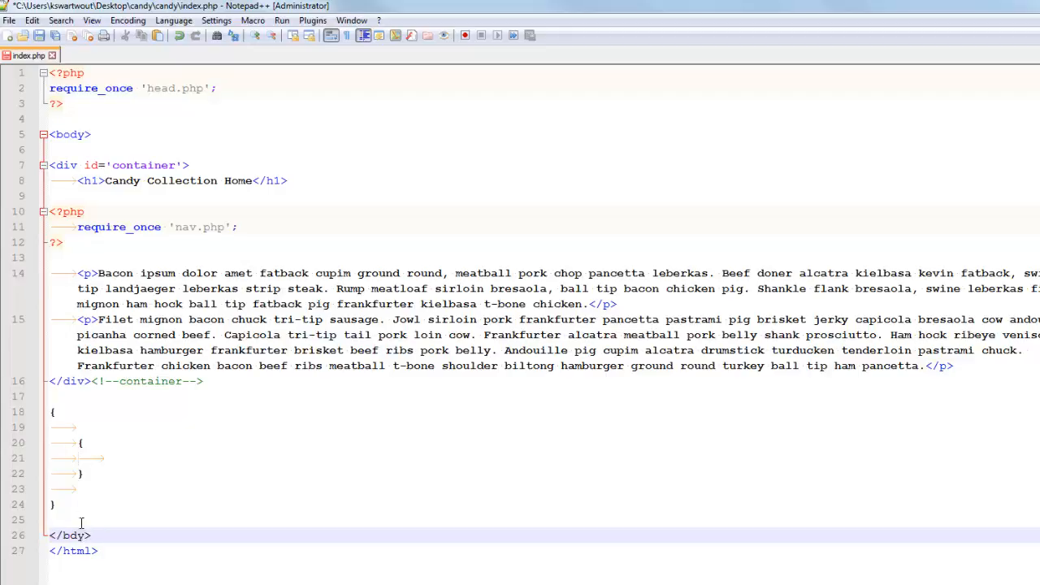
{"action": "left_click", "coordinate": [73, 133]}
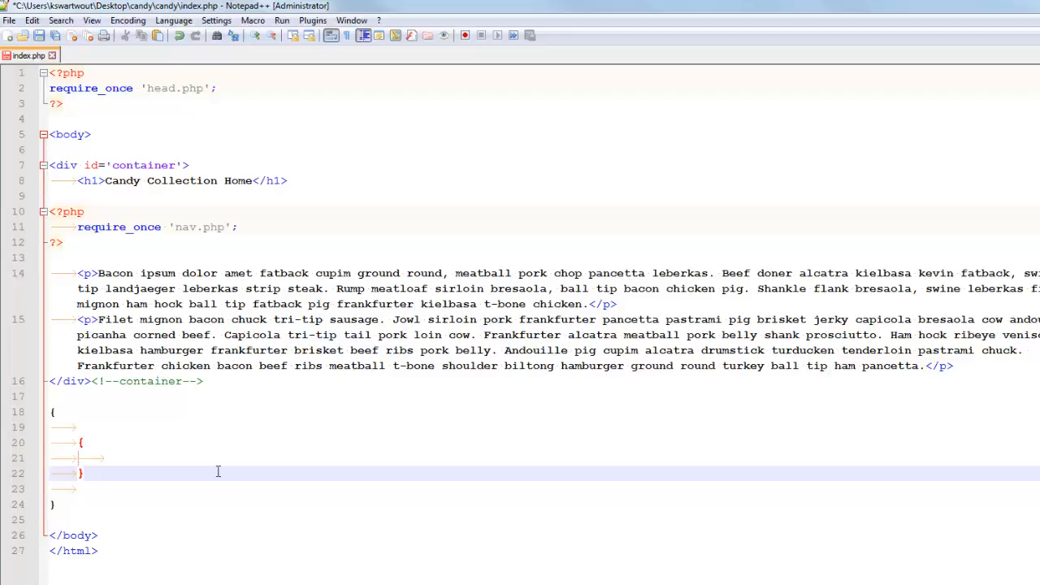
{"action": "mouse_move", "coordinate": [169, 36]}
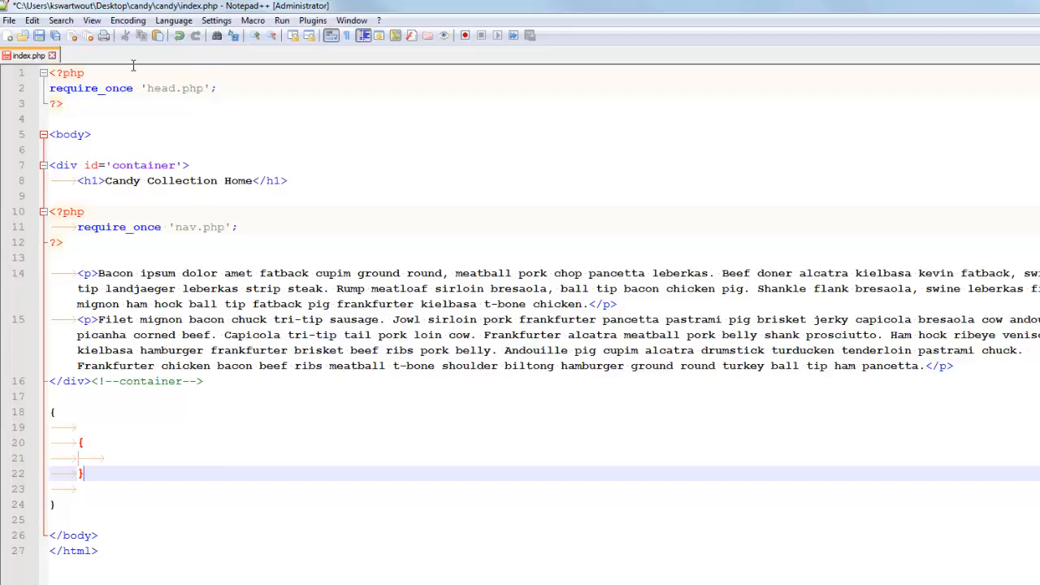
{"action": "left_click", "coordinate": [172, 20]}
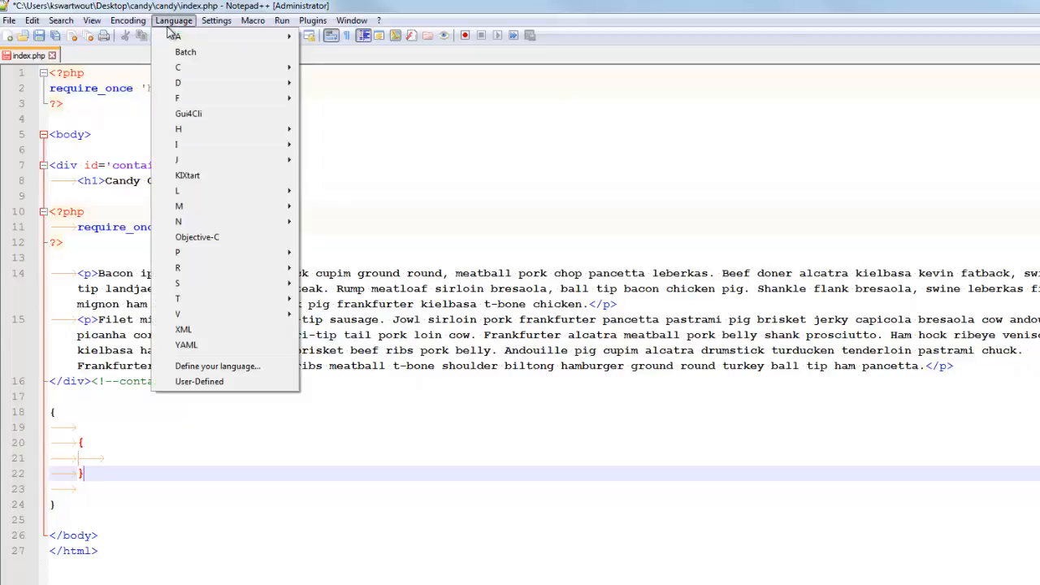
{"action": "mouse_move", "coordinate": [177, 251]}
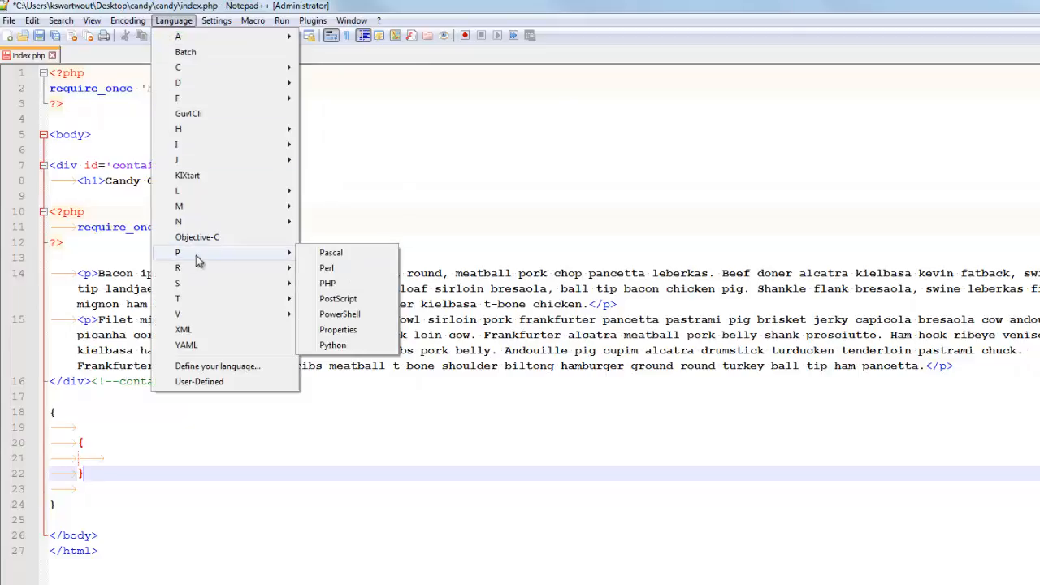
{"action": "mouse_move", "coordinate": [226, 257]}
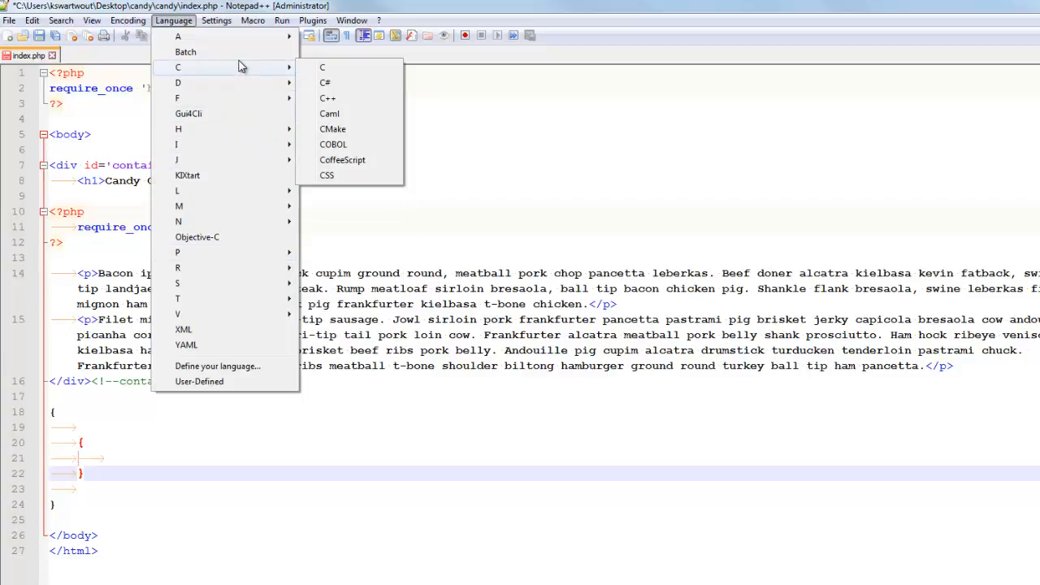
{"action": "mouse_move", "coordinate": [322, 69]}
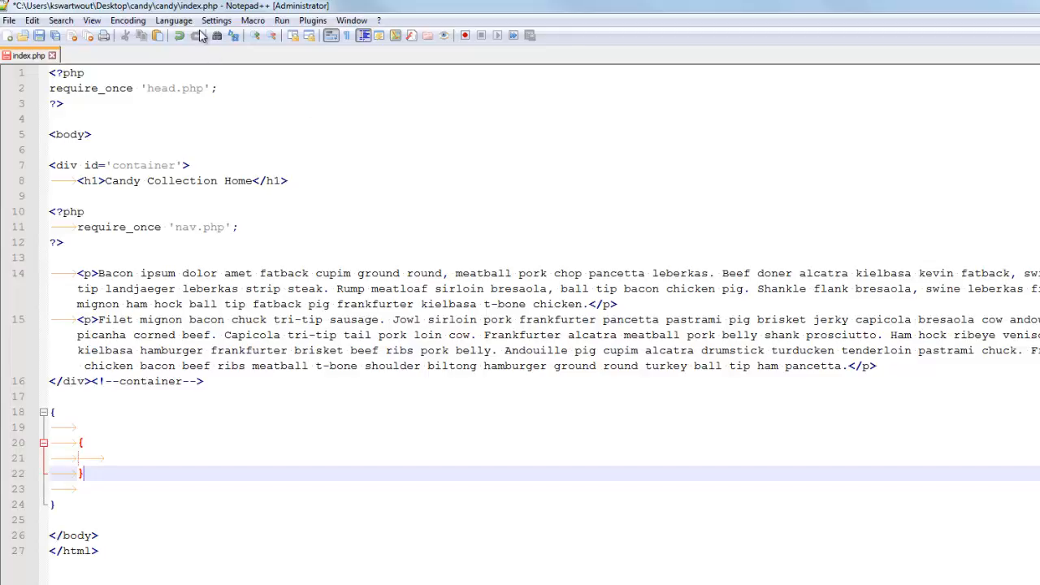
{"action": "left_click", "coordinate": [174, 20]}
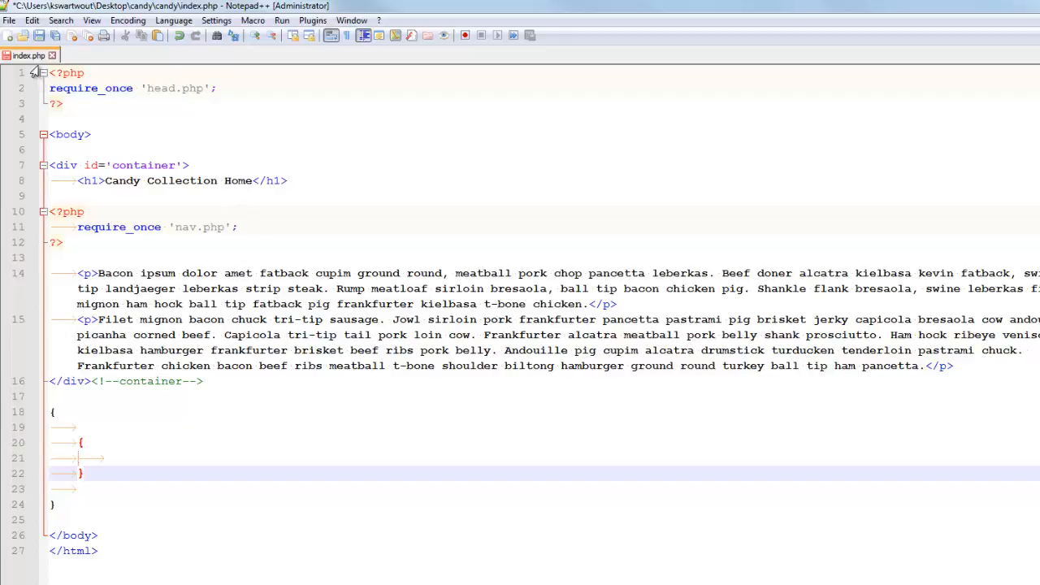
{"action": "mouse_move", "coordinate": [29, 55]}
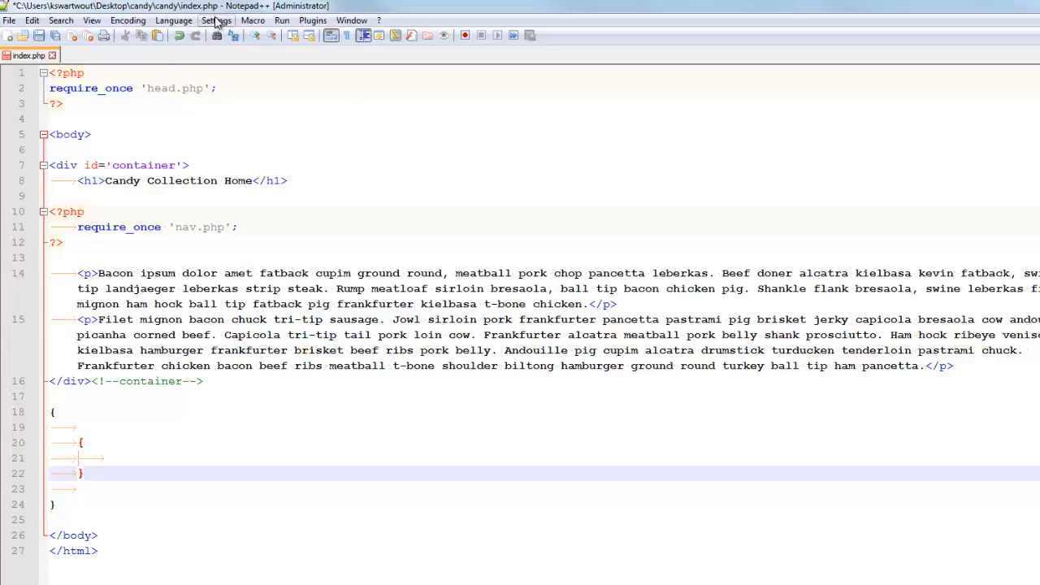
{"action": "left_click", "coordinate": [216, 19]}
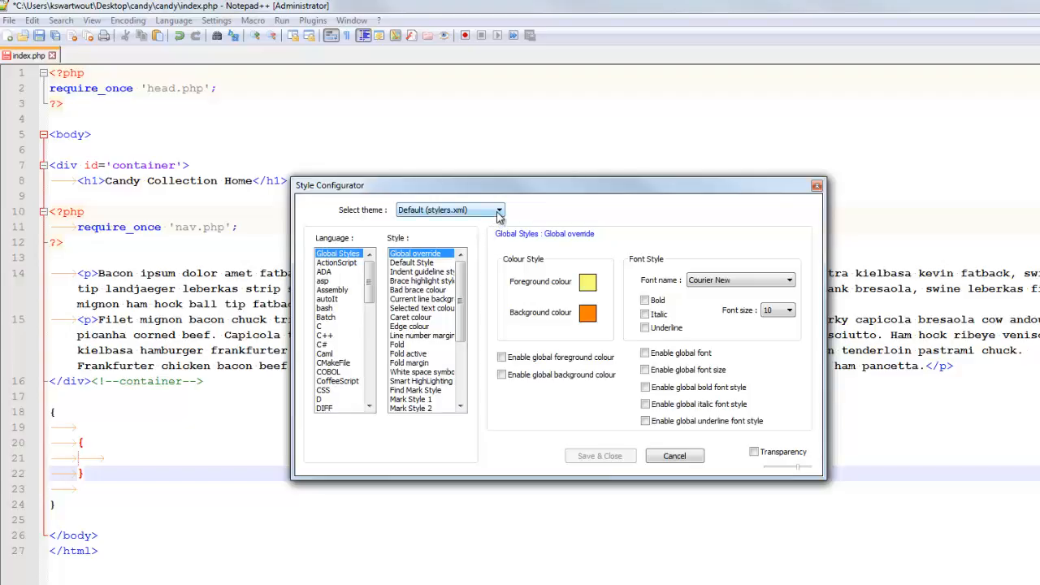
{"action": "left_click", "coordinate": [499, 209]}
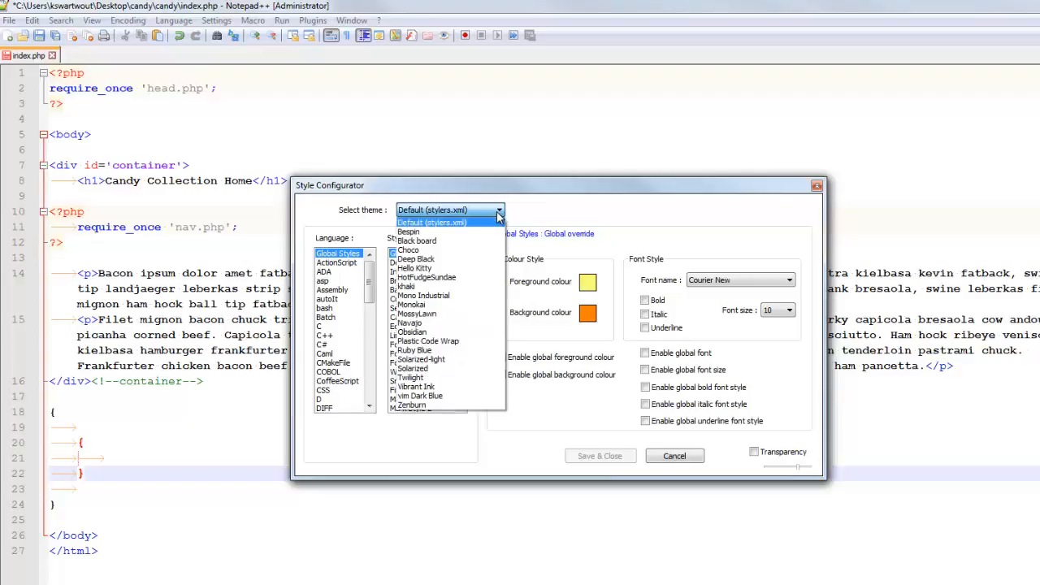
{"action": "left_click", "coordinate": [416, 240]}
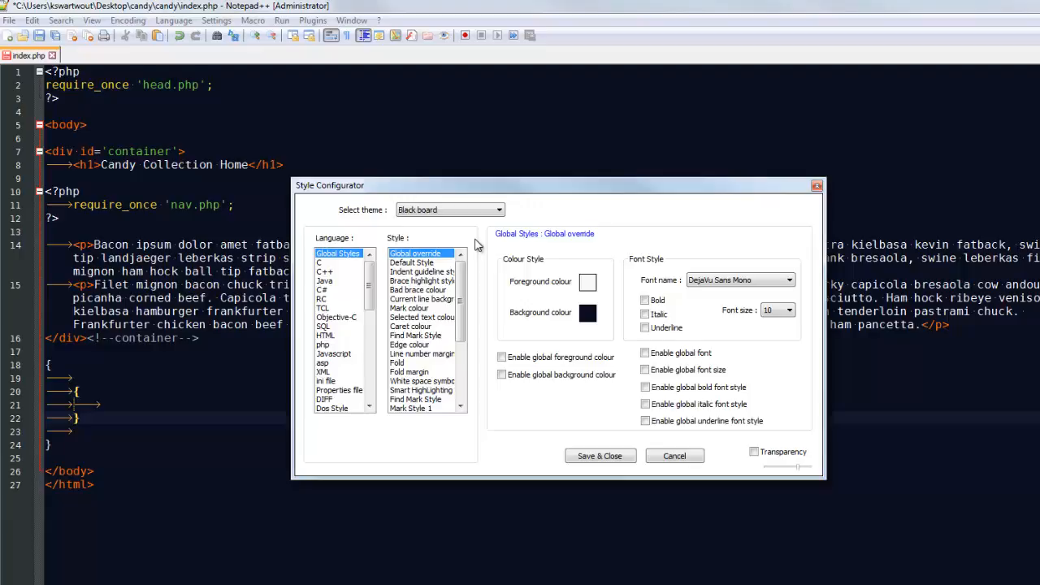
{"action": "mouse_move", "coordinate": [510, 284]}
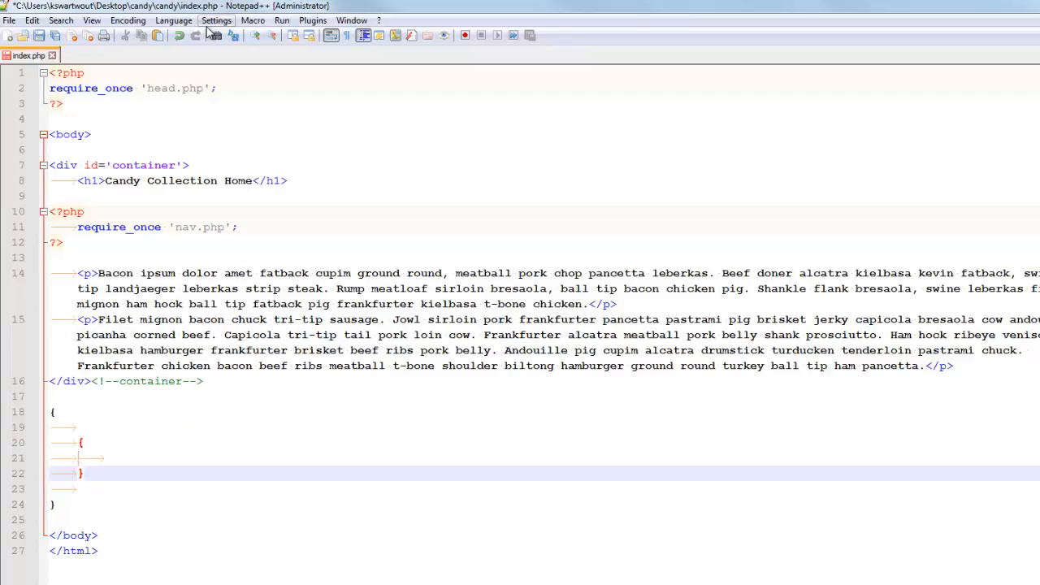
{"action": "left_click", "coordinate": [216, 20]}
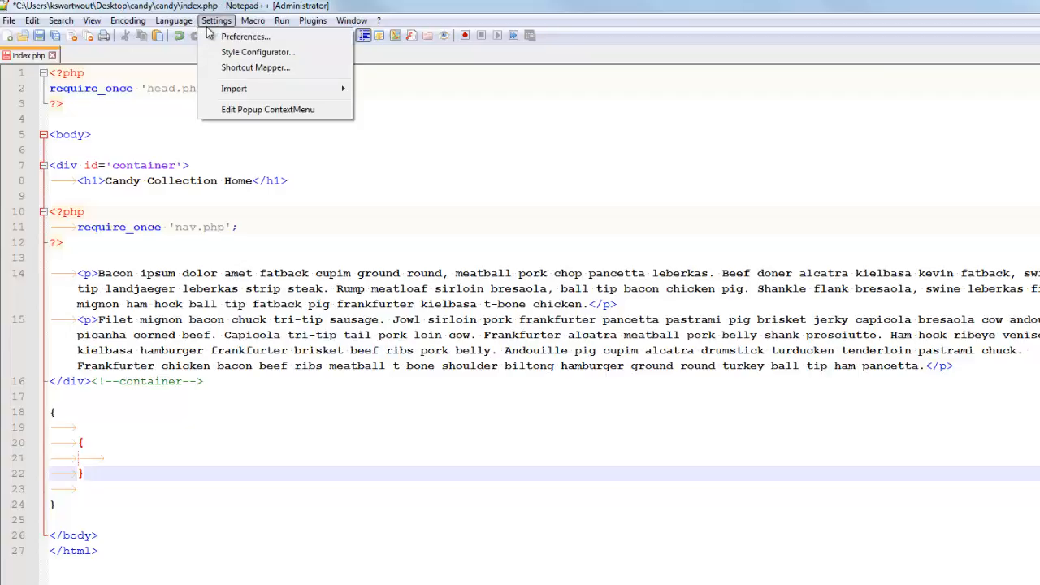
{"action": "mouse_move", "coordinate": [245, 36]}
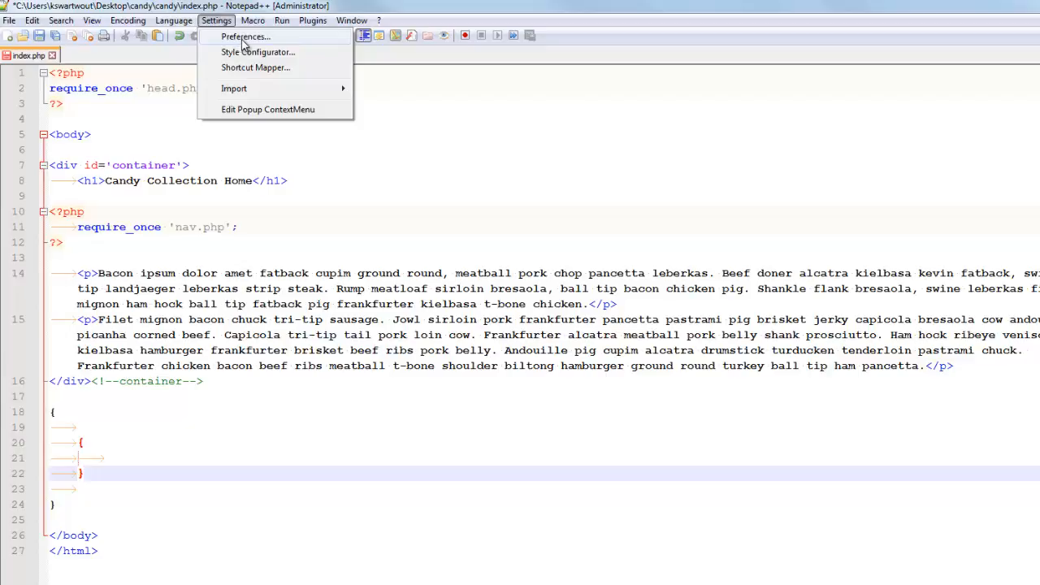
{"action": "left_click", "coordinate": [244, 36]}
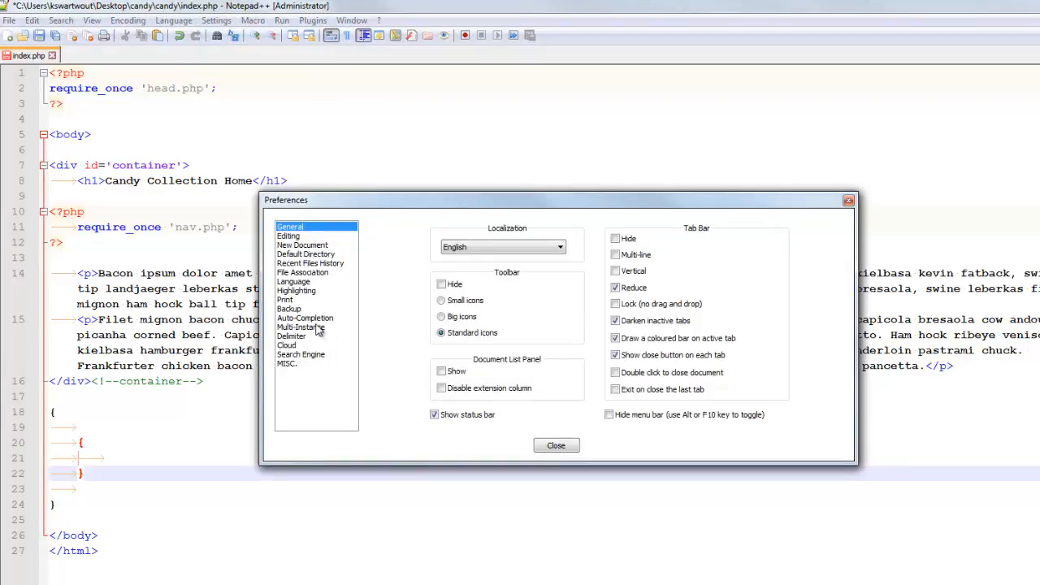
{"action": "left_click", "coordinate": [306, 316]}
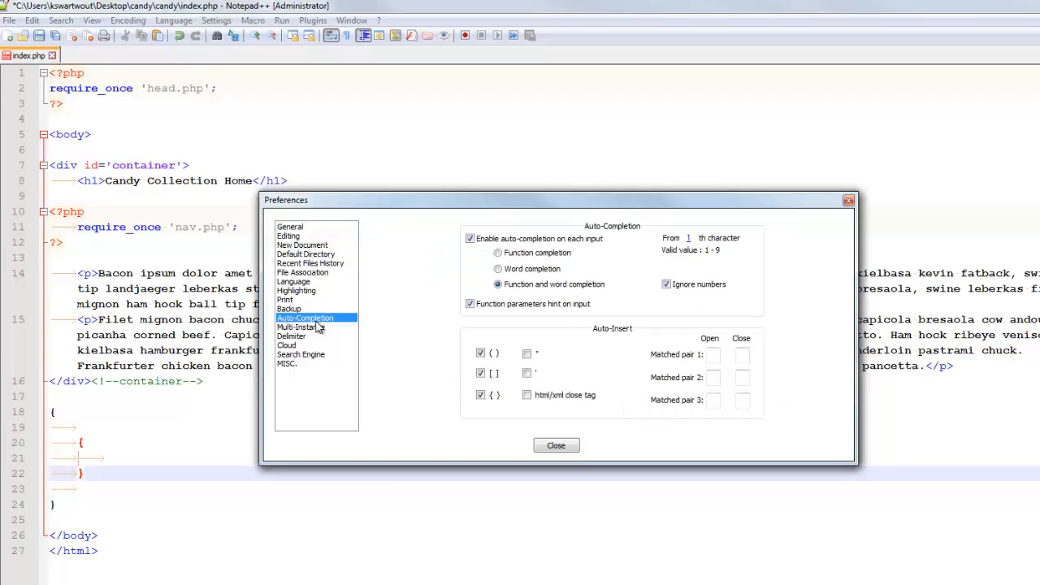
{"action": "mouse_move", "coordinate": [502, 429]}
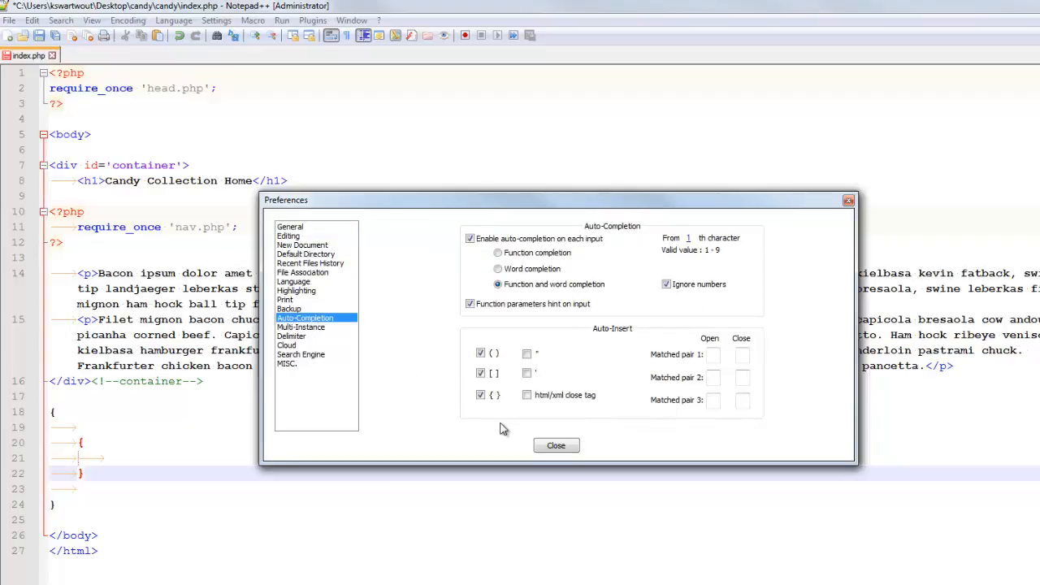
{"action": "mouse_move", "coordinate": [502, 417]}
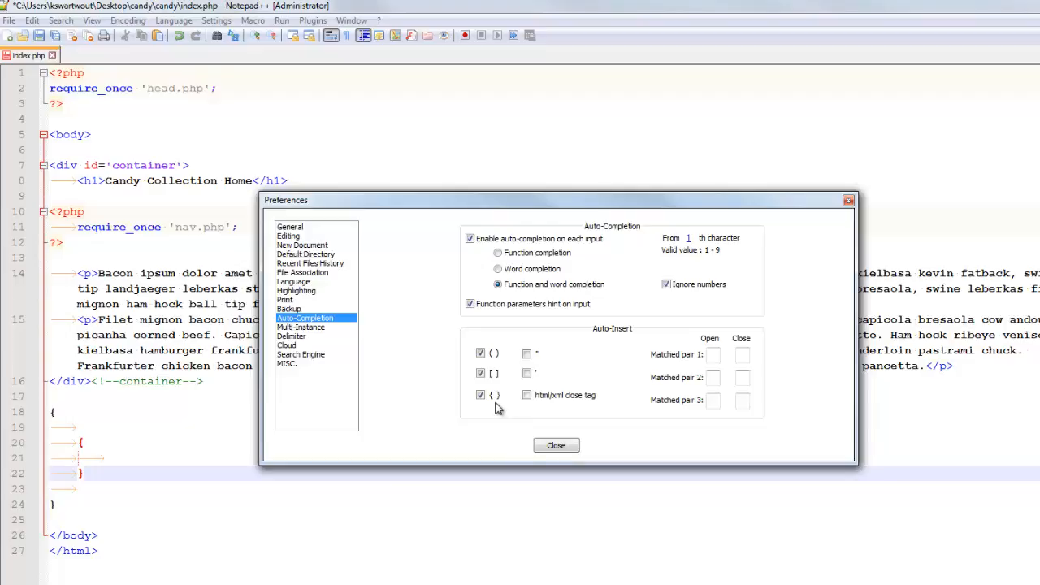
{"action": "mouse_move", "coordinate": [504, 414]}
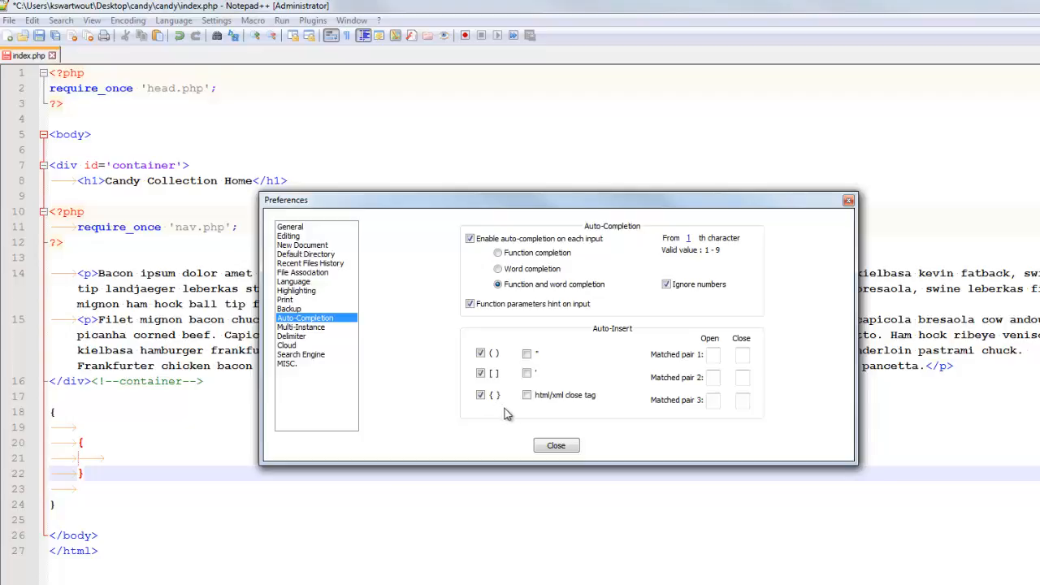
{"action": "left_click", "coordinate": [556, 445]}
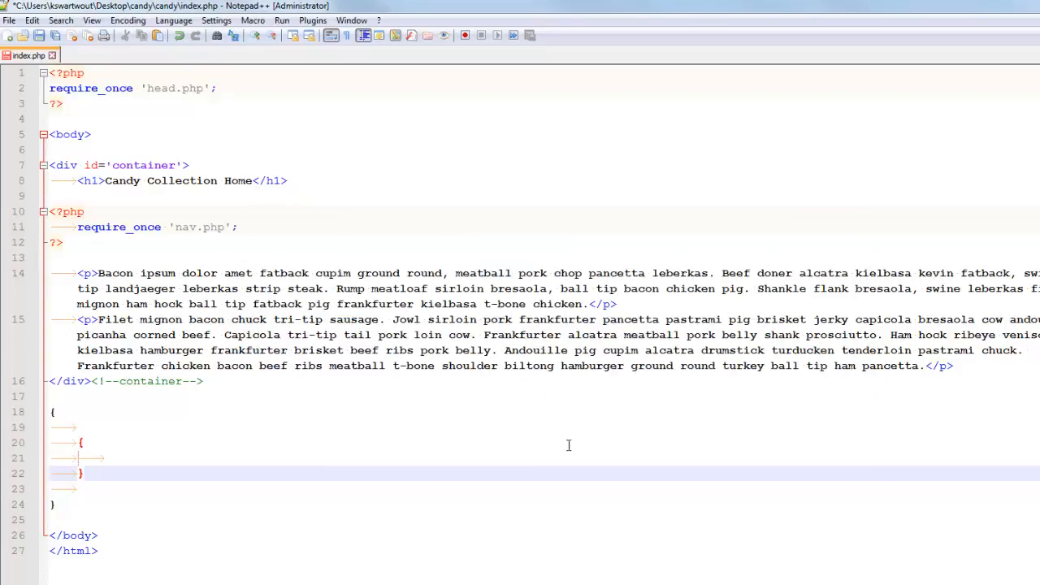